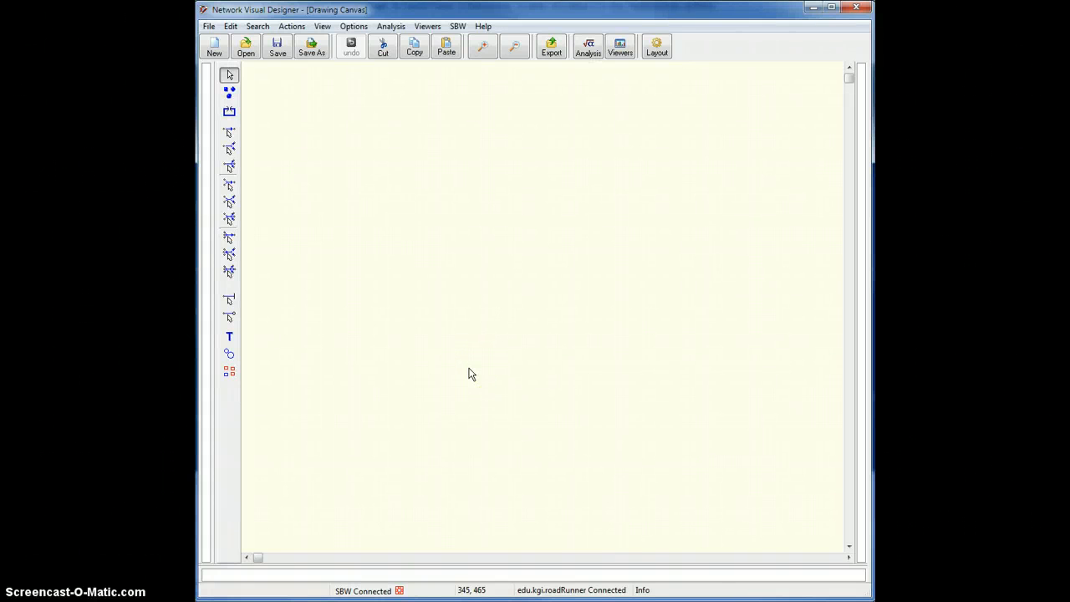
mouse_move(409, 246)
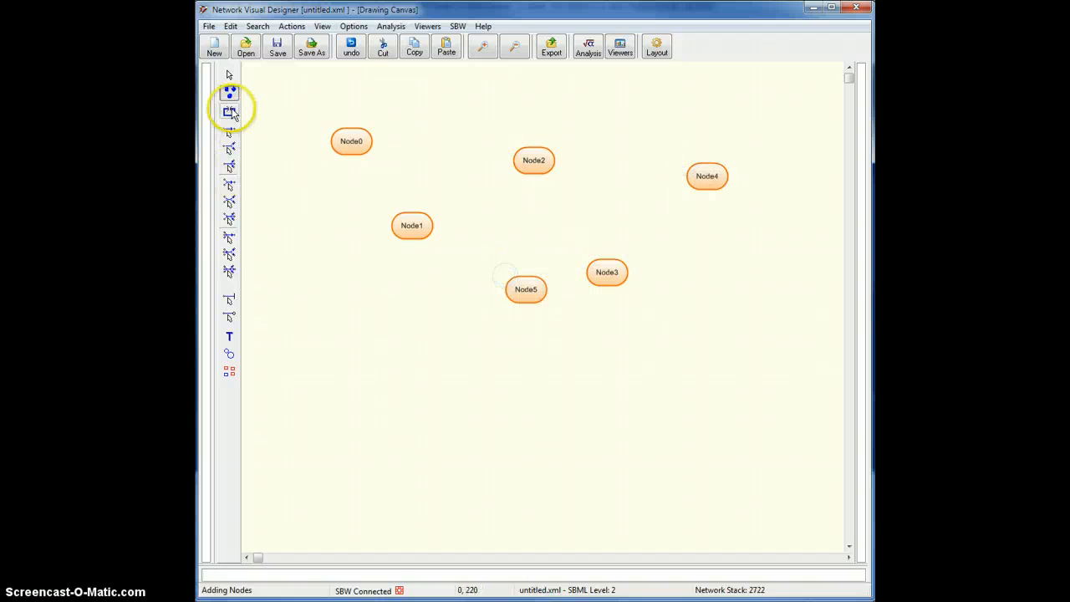
Finish placing Node0 through Node5 and switch back to the Select tool.
left_click(229, 75)
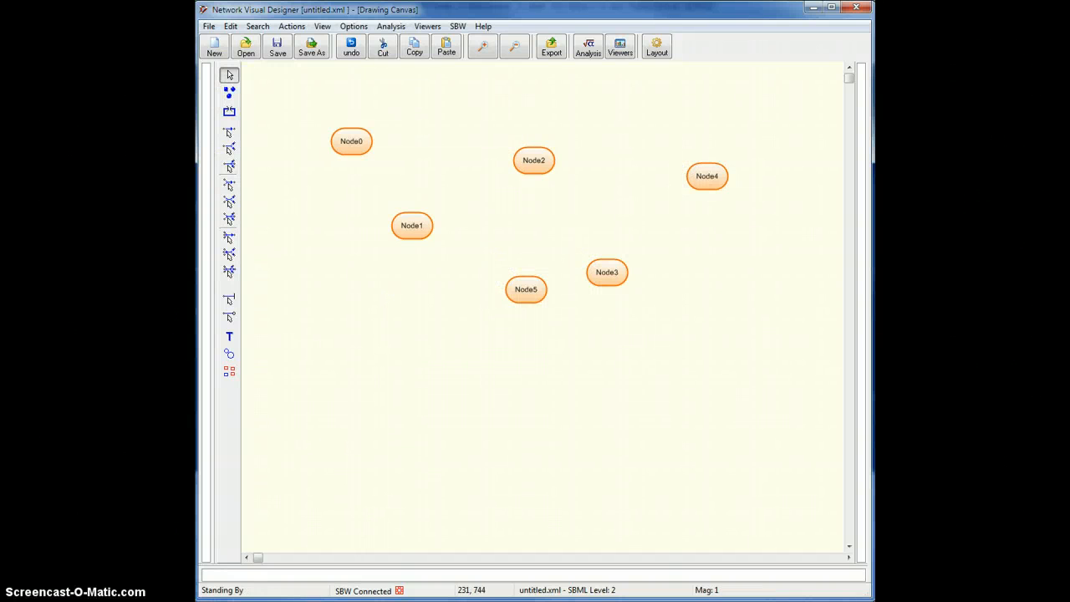
Draw the reactions, move Node3 down and Node4 toward the centre, and add Node6.
left_click(351, 141)
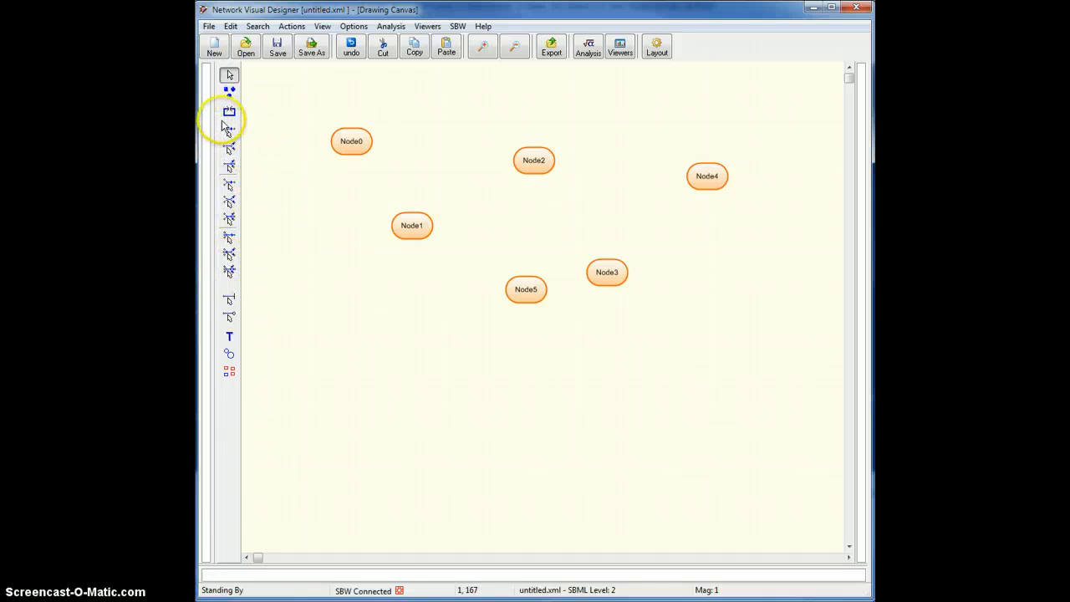
mouse_move(229, 134)
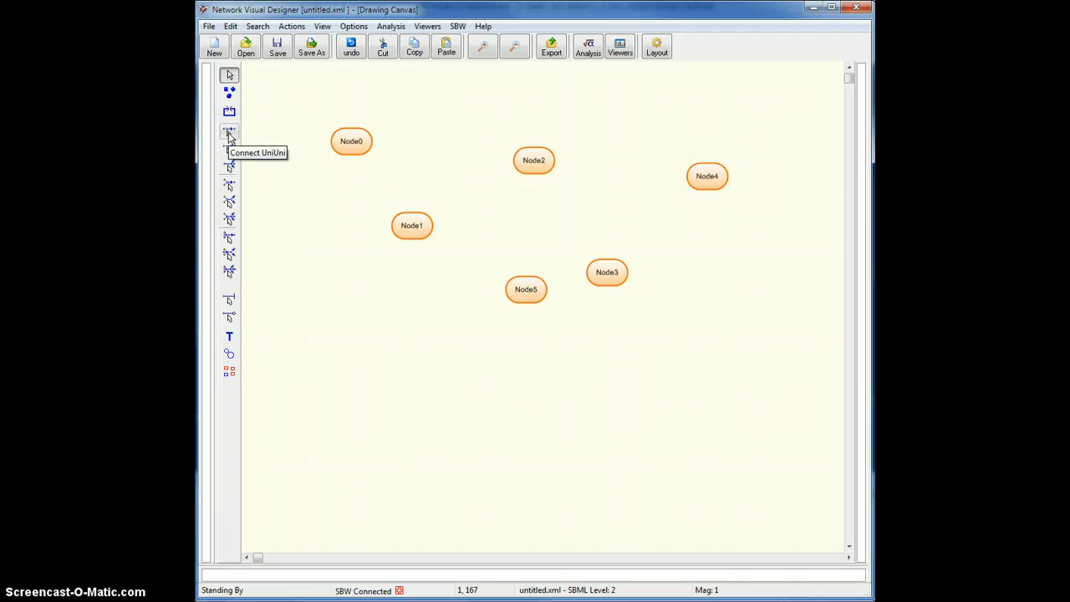
mouse_move(229, 203)
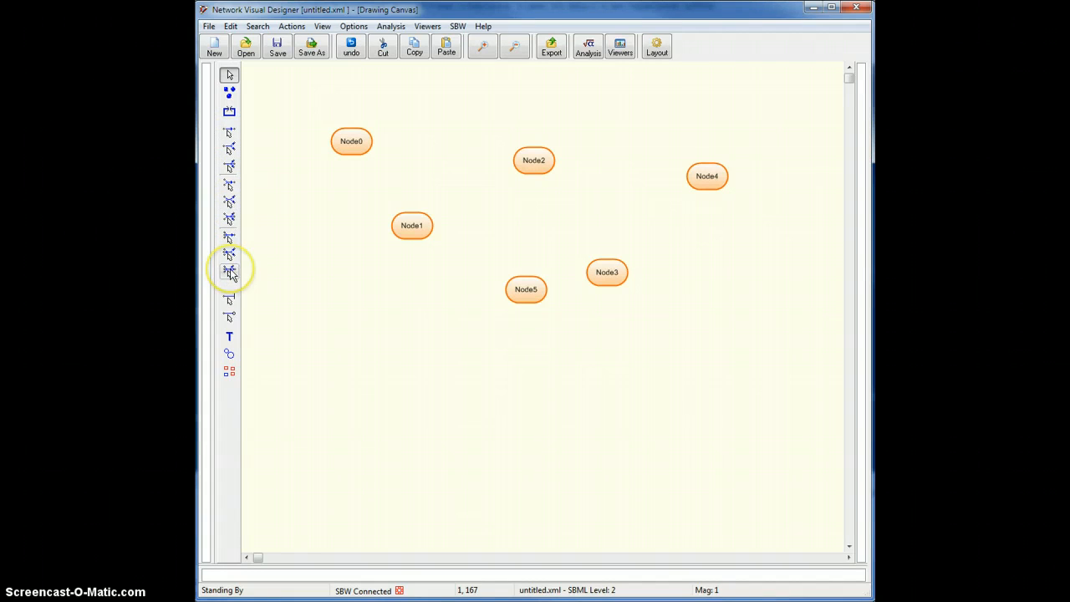
mouse_move(229, 130)
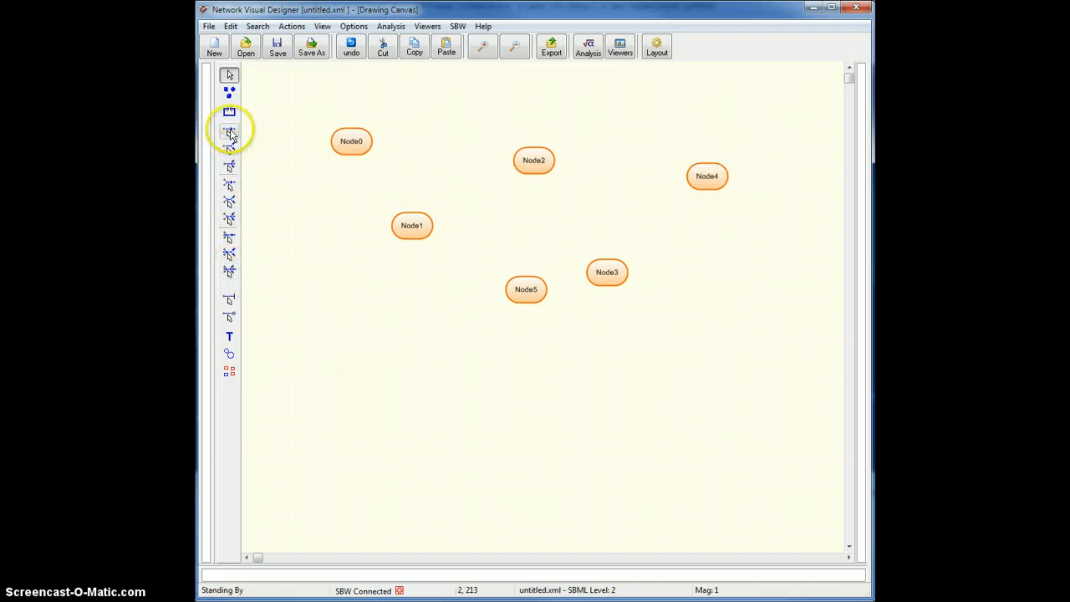
left_click(351, 141)
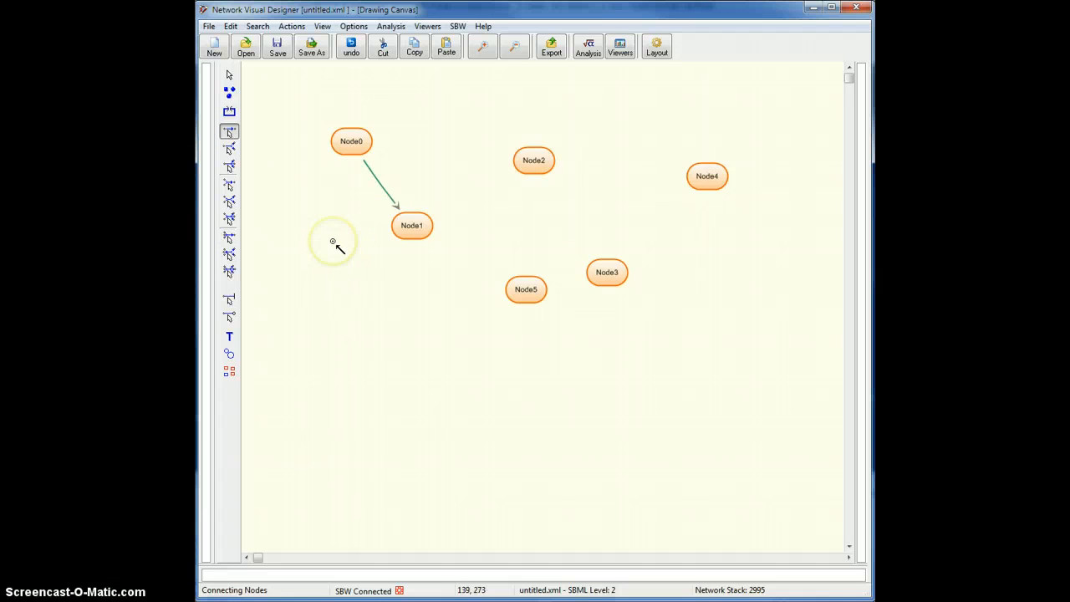
mouse_move(251, 249)
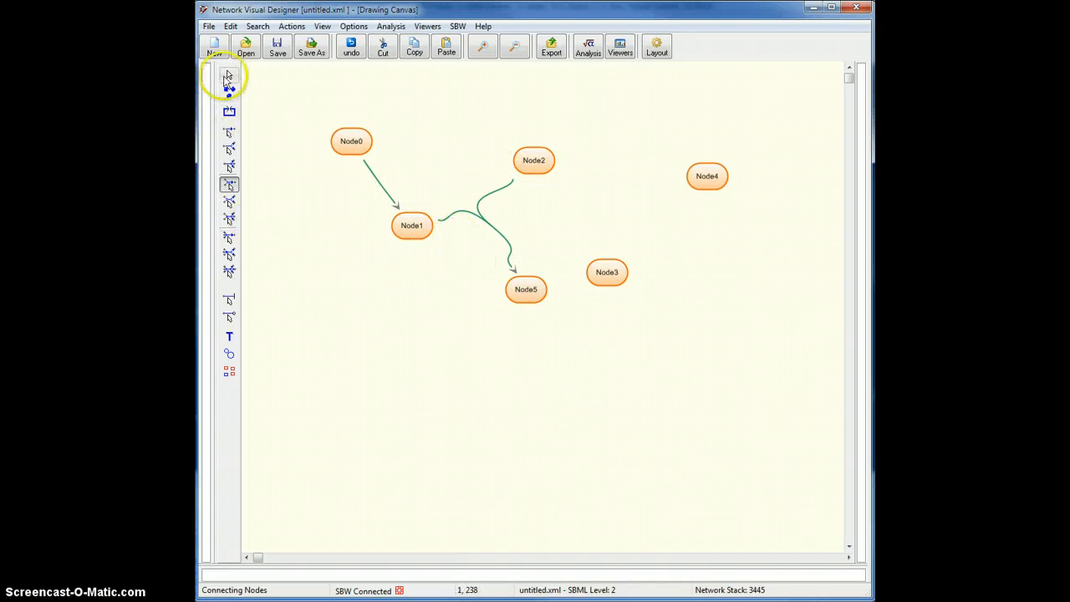
left_click_drag(606, 272, 636, 339)
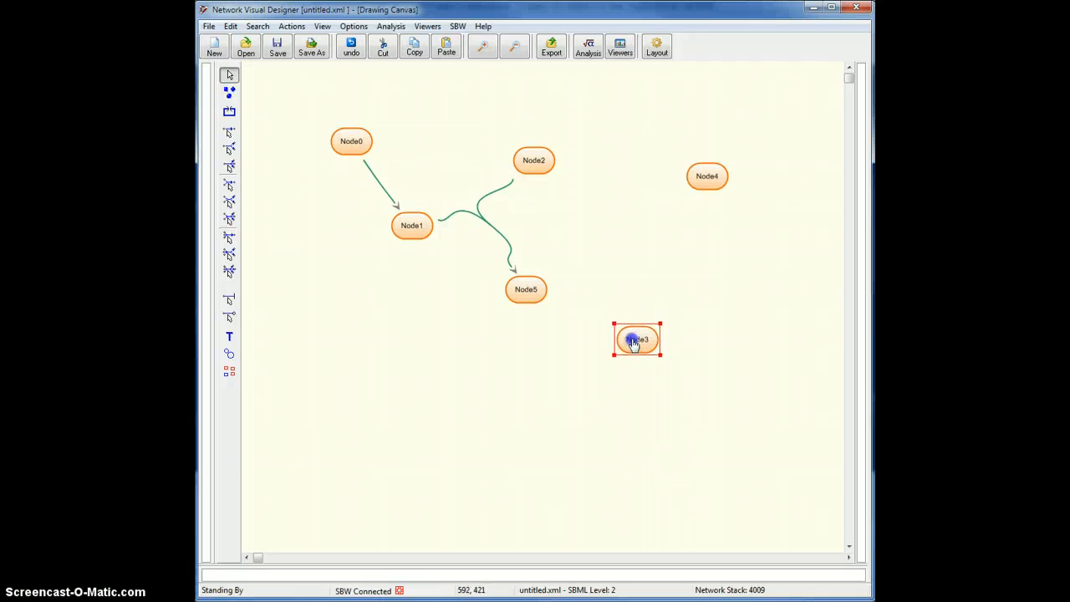
left_click(229, 93)
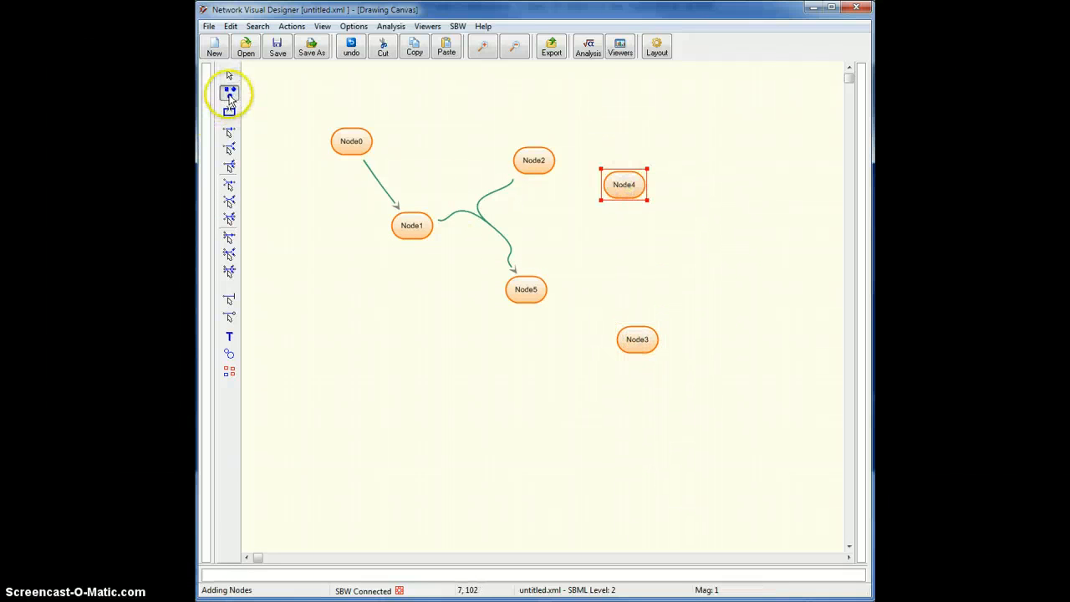
left_click(229, 201)
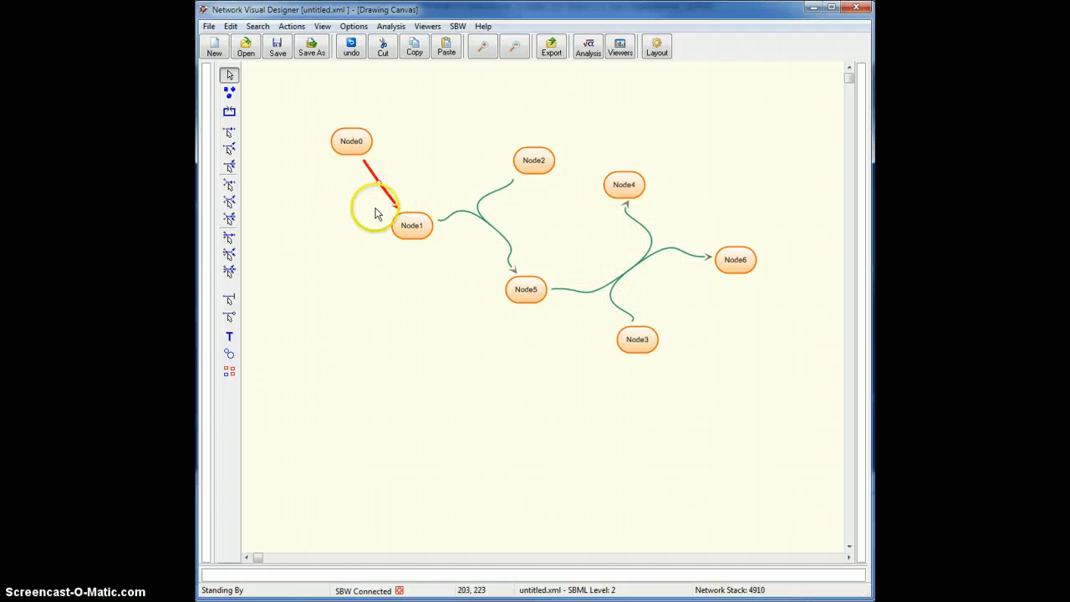
mouse_move(381, 184)
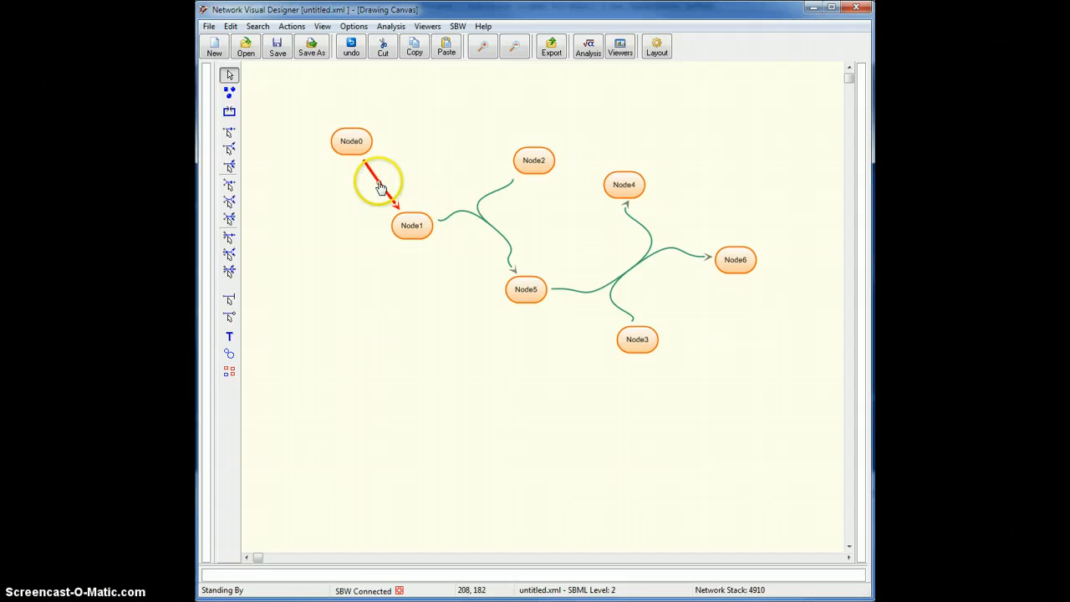
Bend the Node0→Node1 arc downward into a curve, then deselect.
left_click_drag(380, 184, 320, 272)
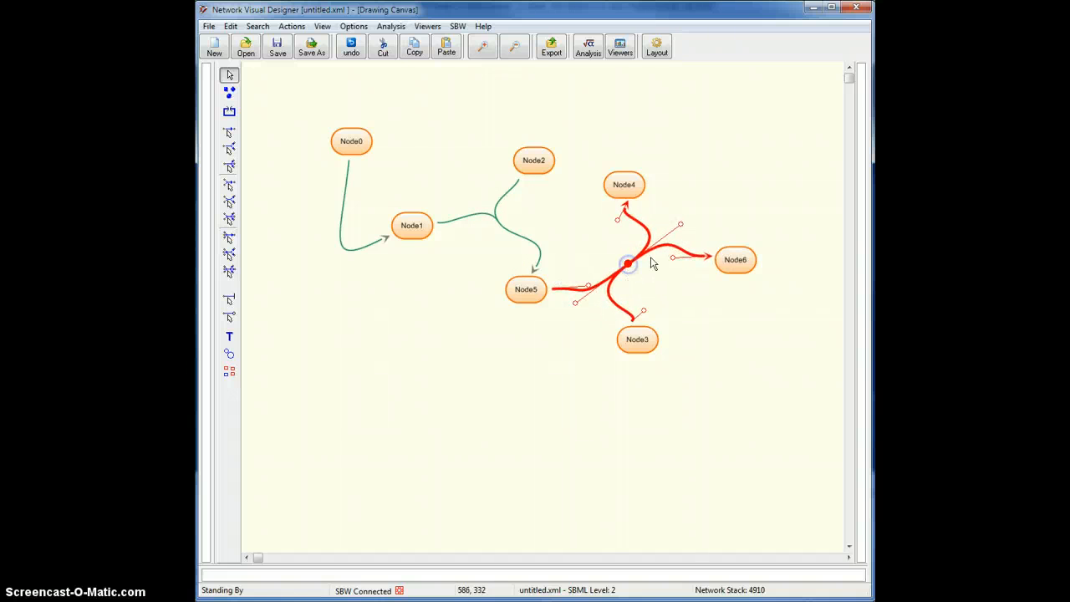
left_click(412, 326)
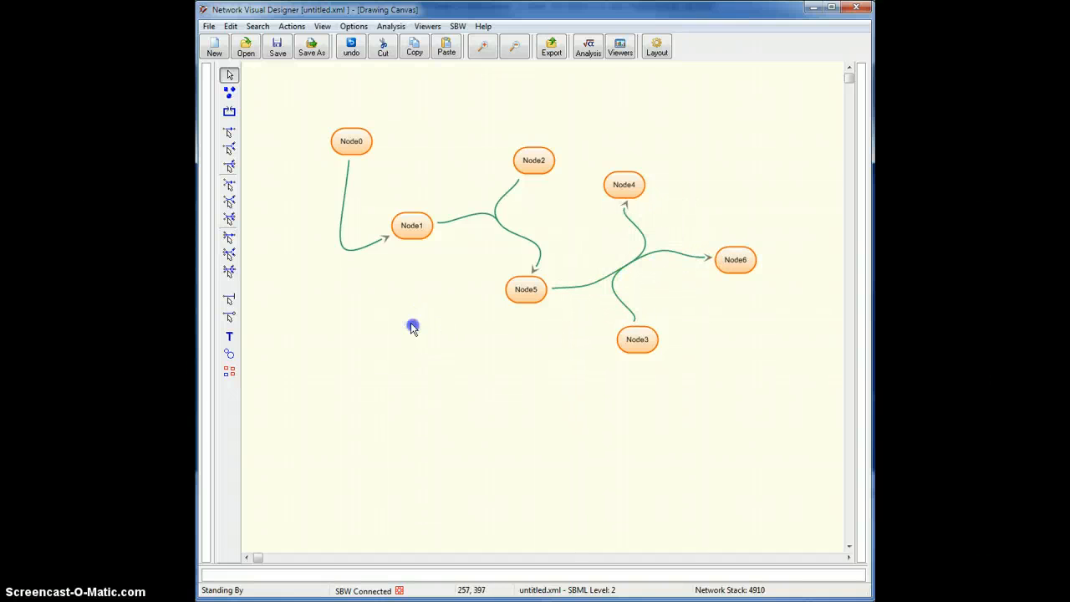
Convert the Node0→Node1 arc to a straight line and straighten the Node1+Node2→Node5 reaction.
left_click(356, 251)
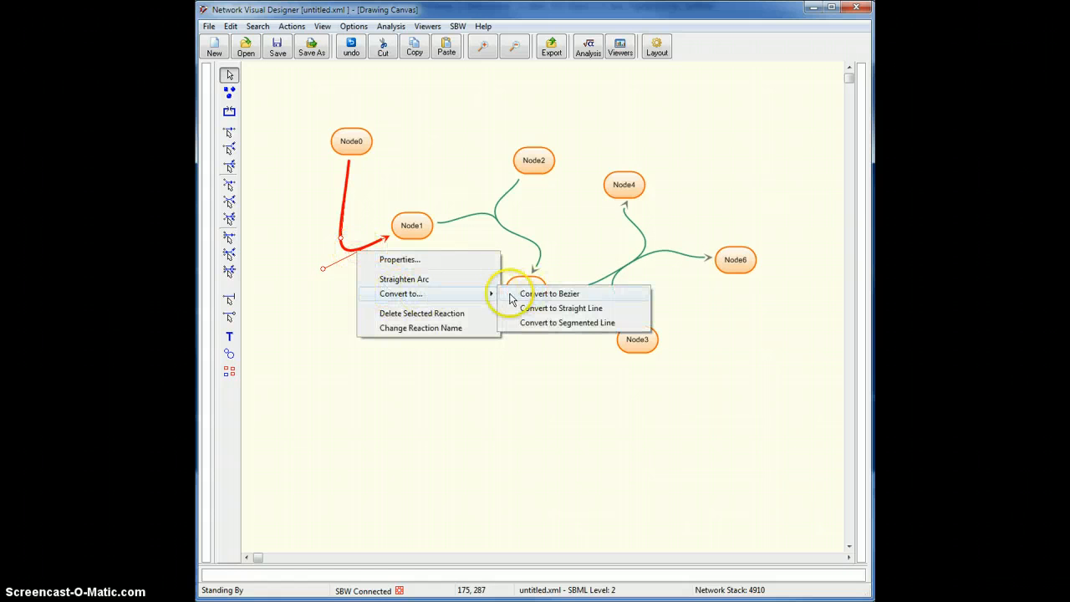
mouse_move(547, 313)
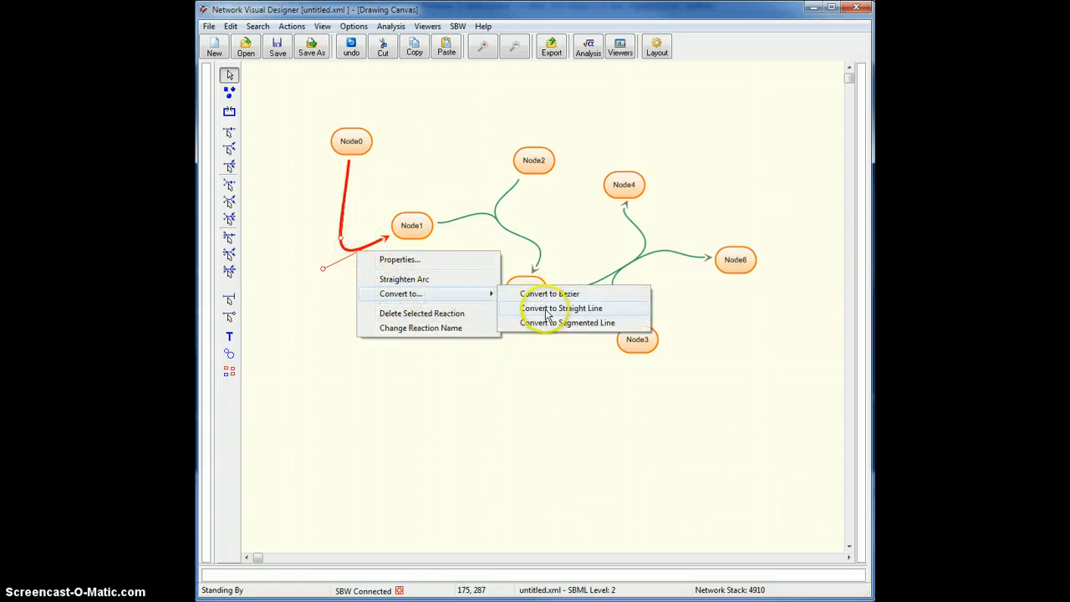
left_click(562, 307)
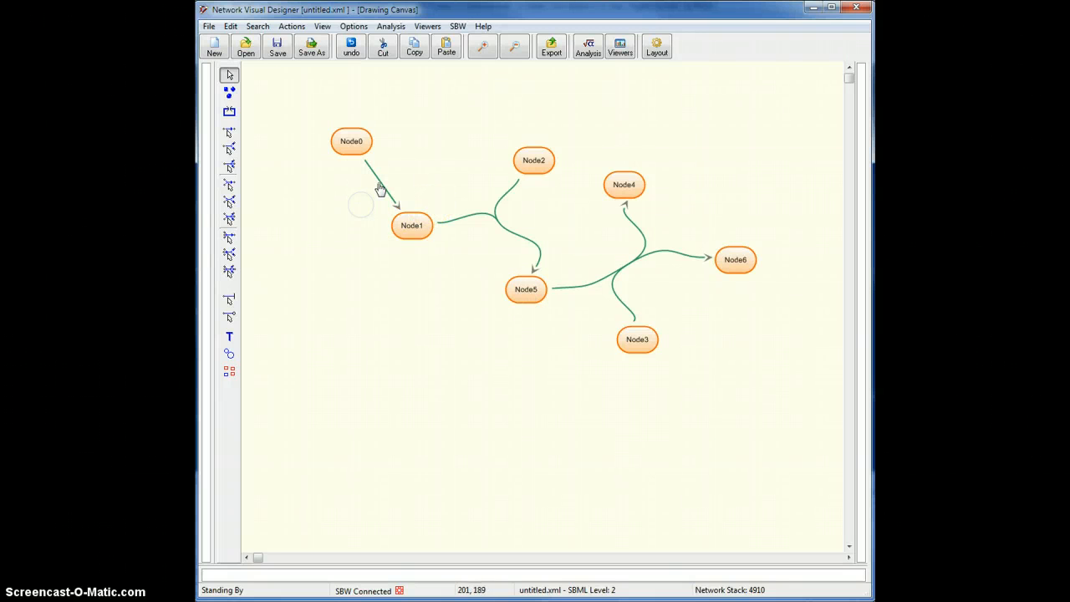
right_click(462, 216)
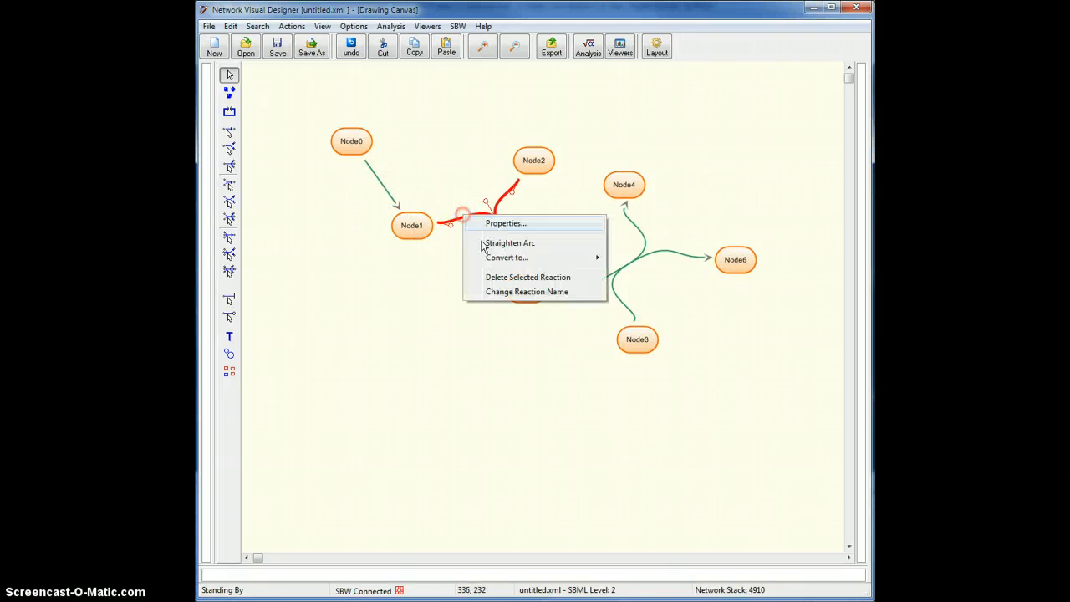
left_click(509, 242)
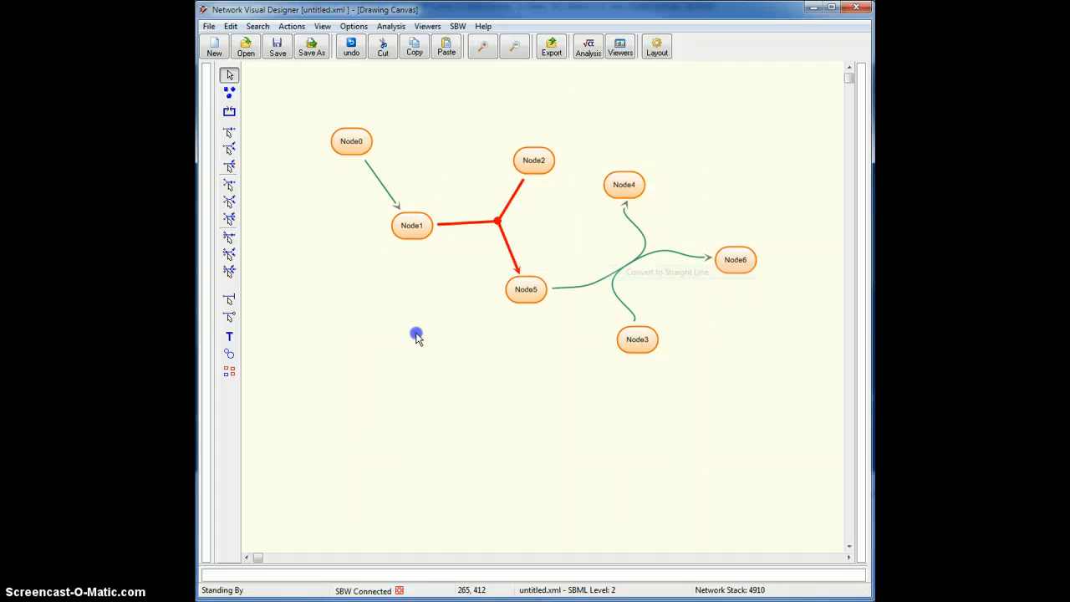
left_click(497, 221)
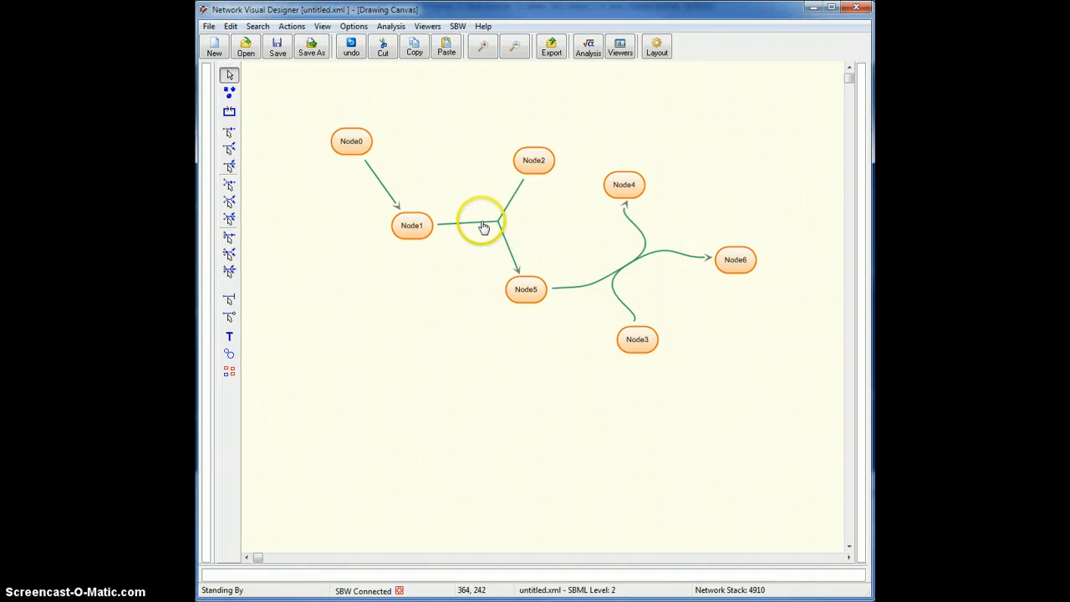
Convert the segmented Node1+Node2→Node5 arc to a smooth Bezier curve.
right_click(484, 226)
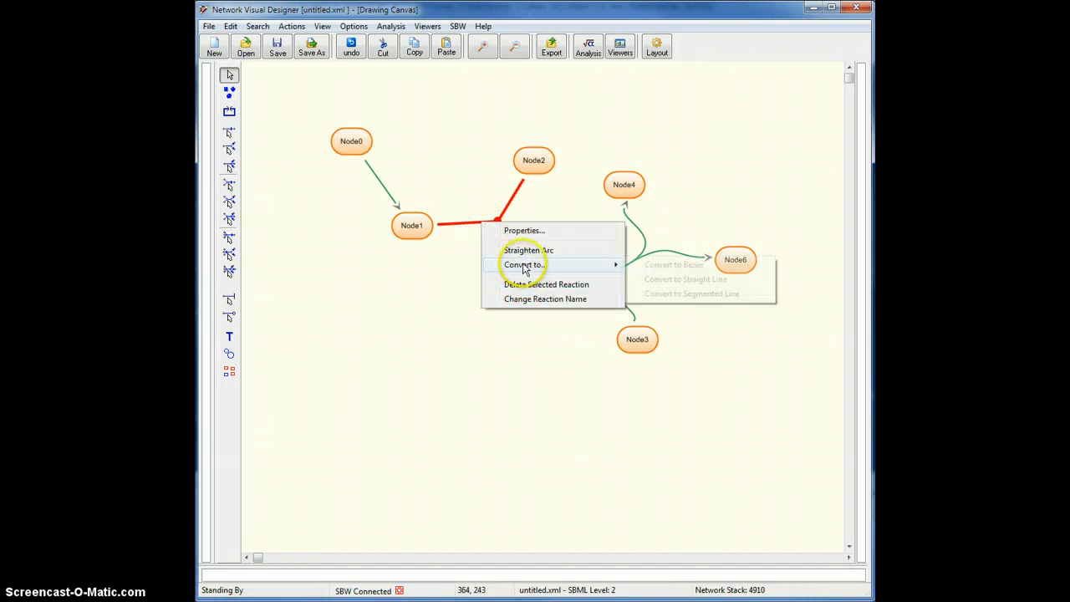
left_click(674, 264)
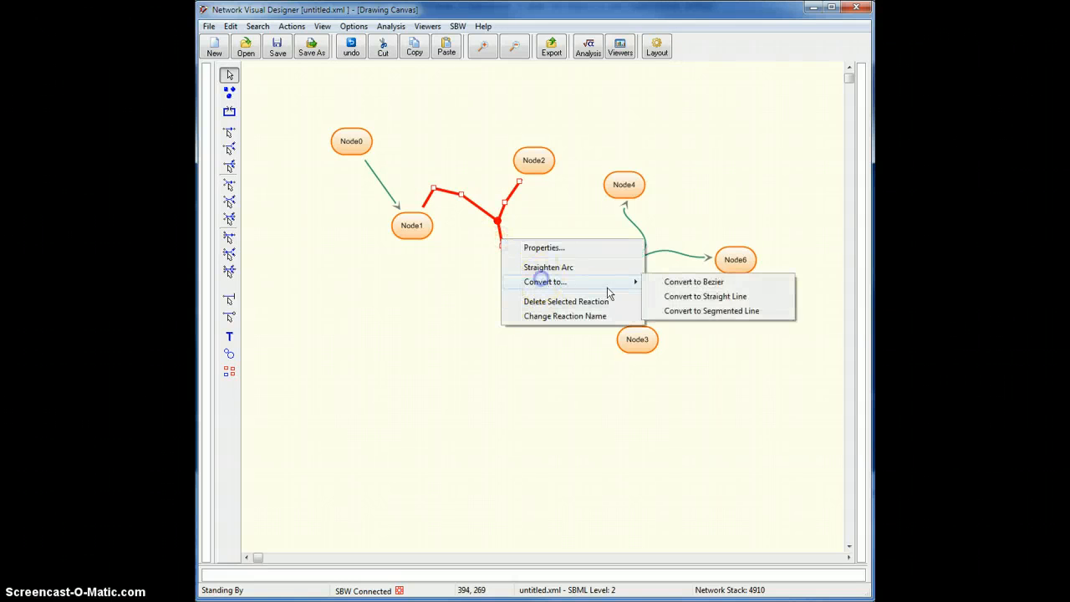
mouse_move(692, 282)
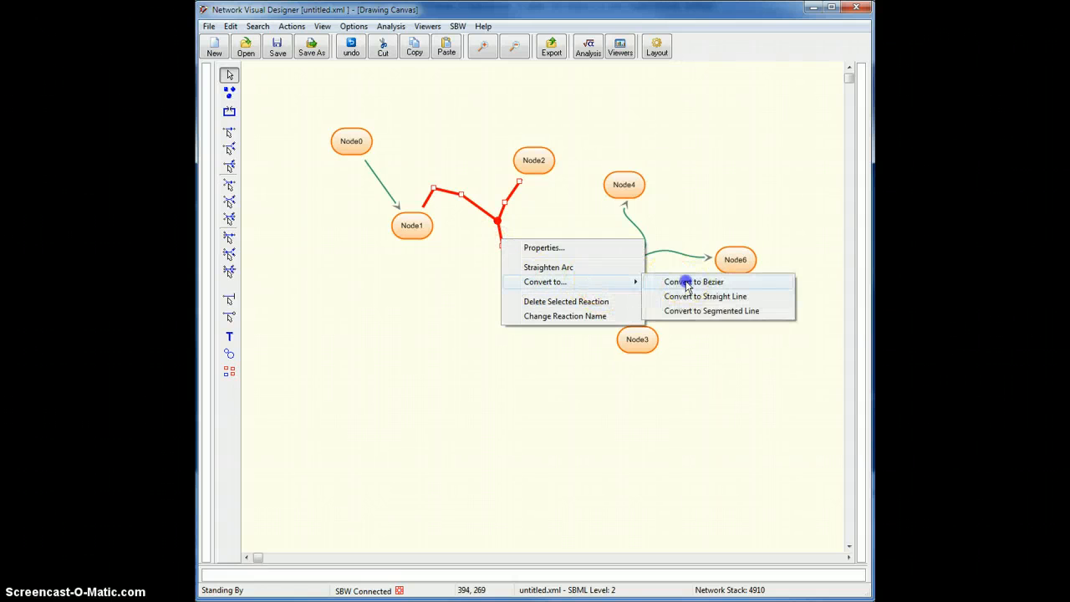
left_click(693, 282)
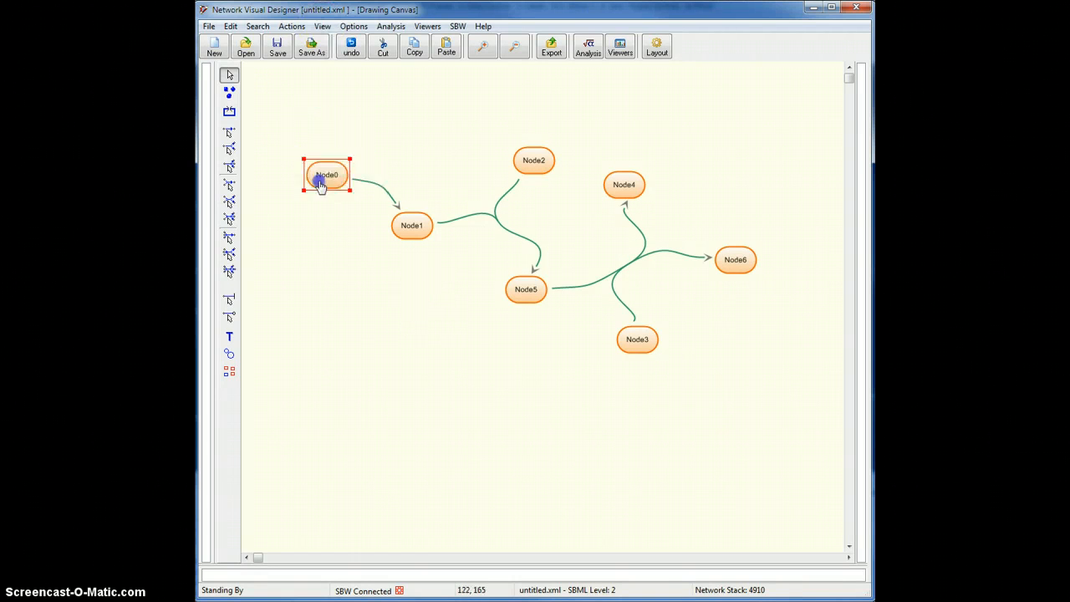
Move Node0 above-left of Node1, straighten its arc, and open the reaction's Properties.
left_click_drag(327, 174, 474, 114)
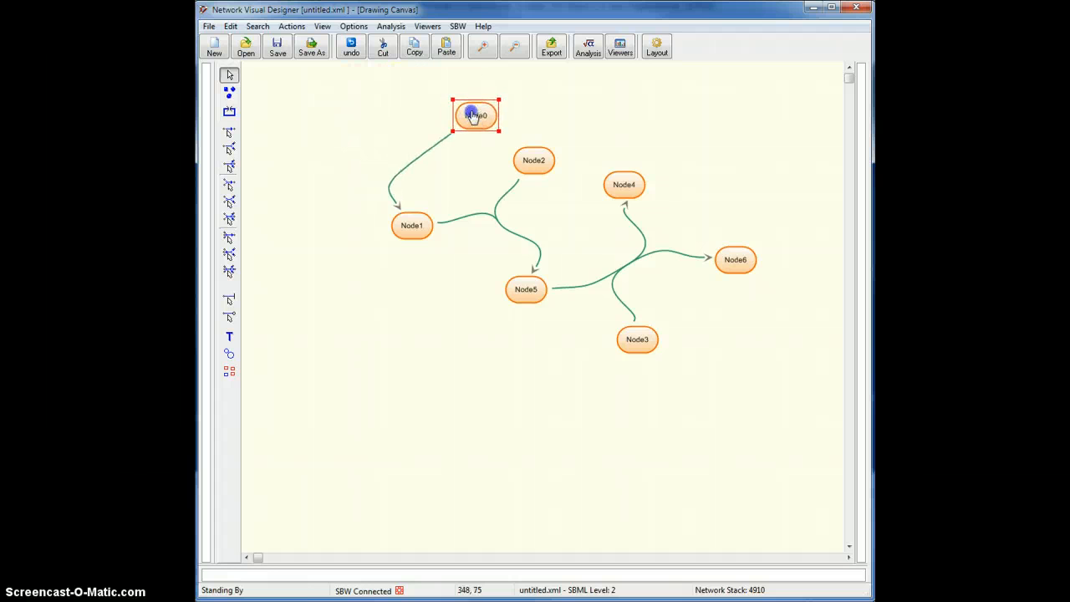
left_click_drag(475, 116, 296, 167)
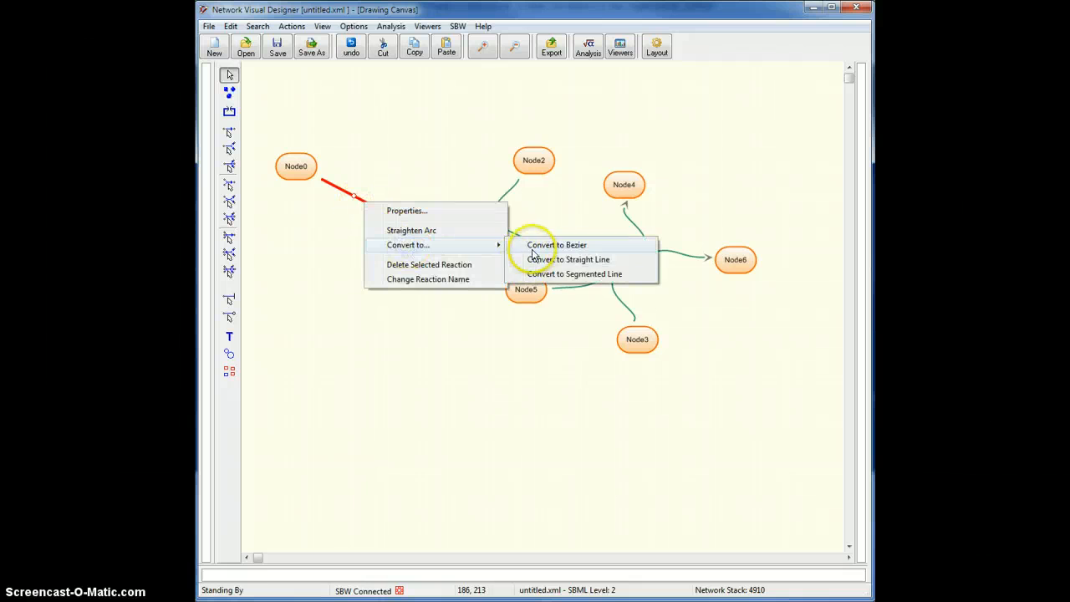
left_click(557, 245)
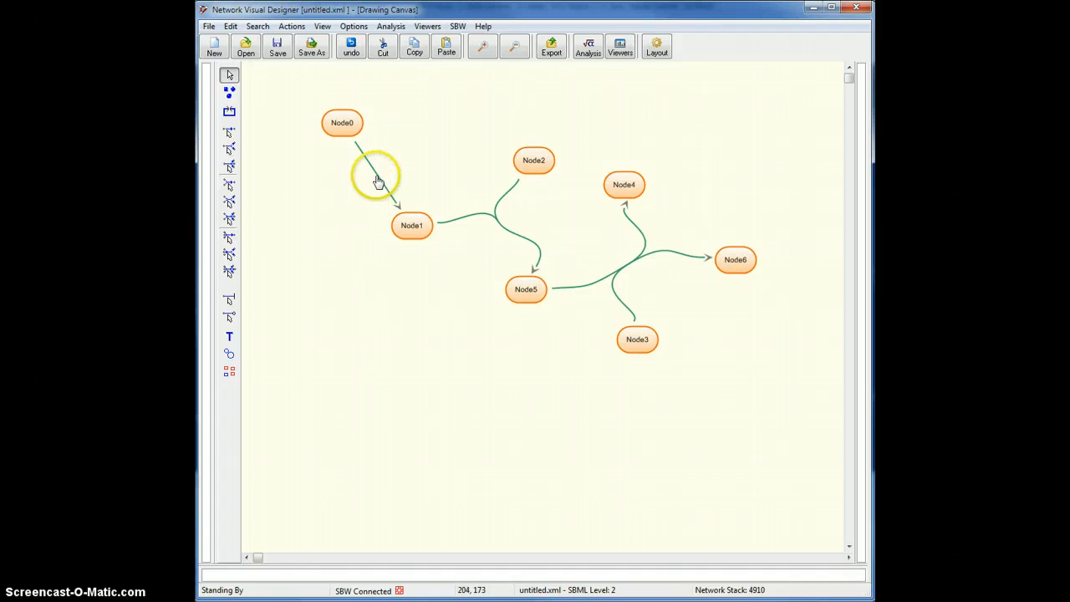
right_click(376, 179)
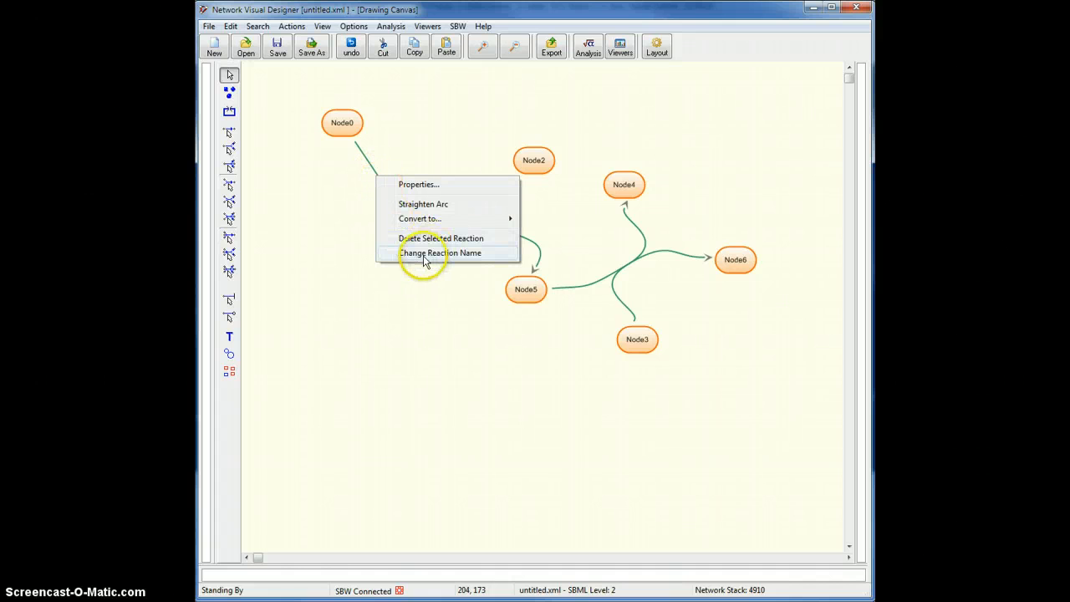
mouse_move(424, 259)
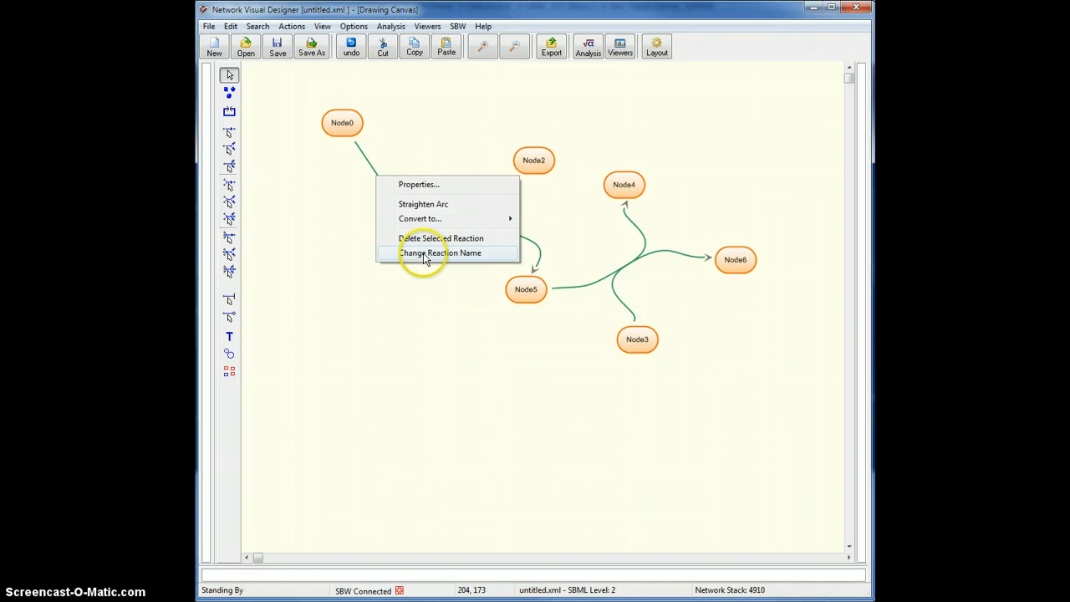
mouse_move(410, 184)
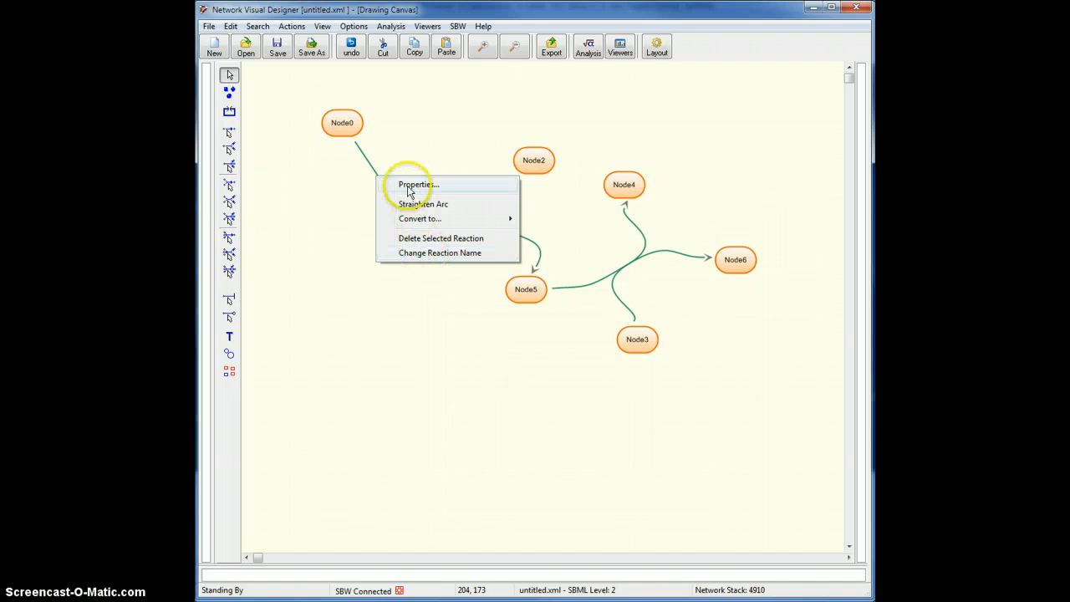
left_click(417, 185)
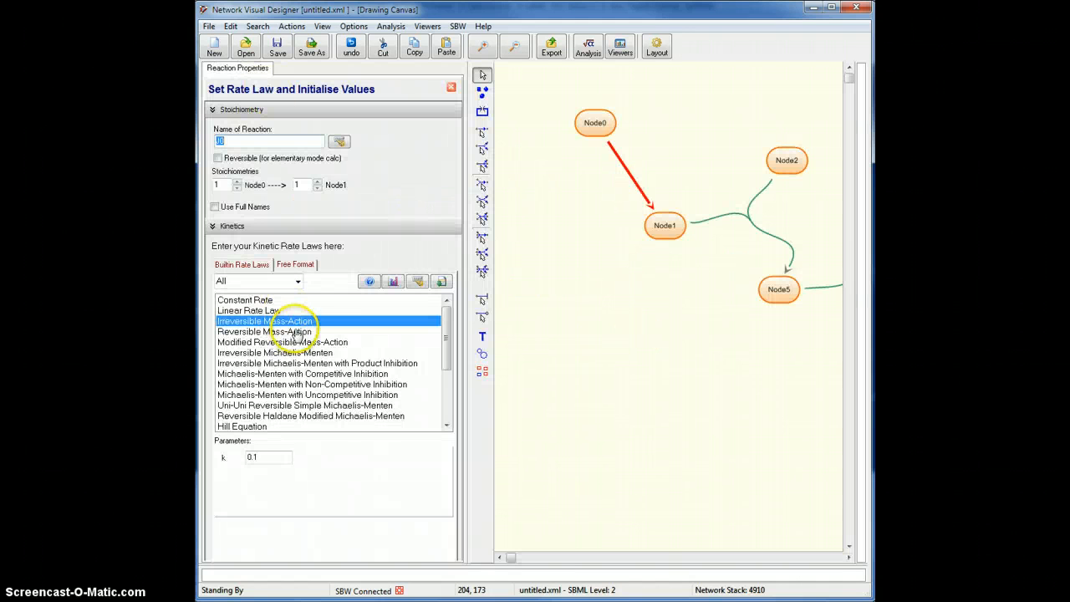
mouse_move(296, 184)
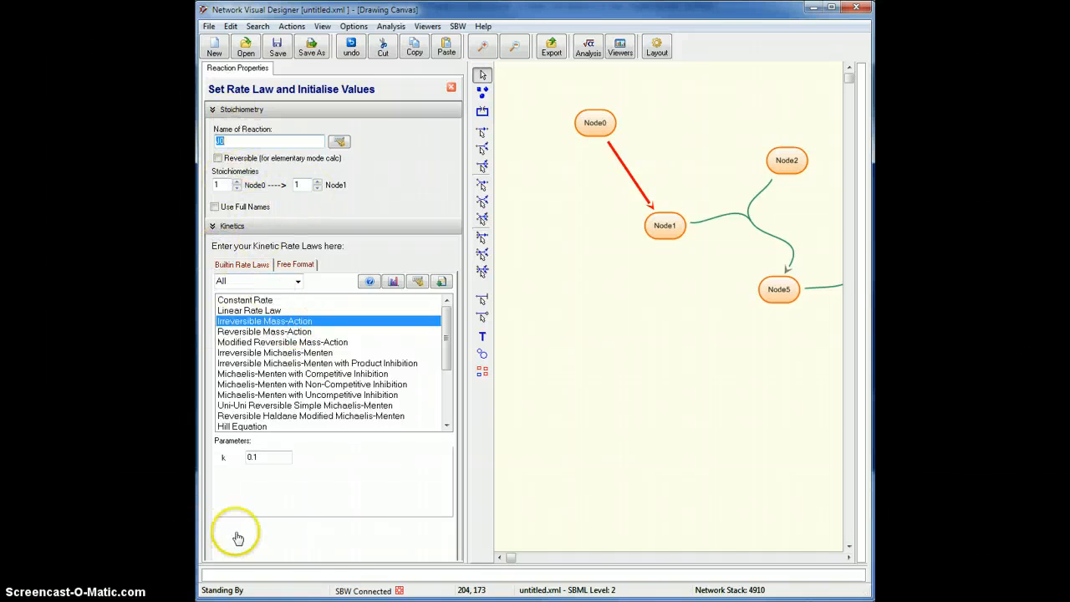
mouse_move(289, 567)
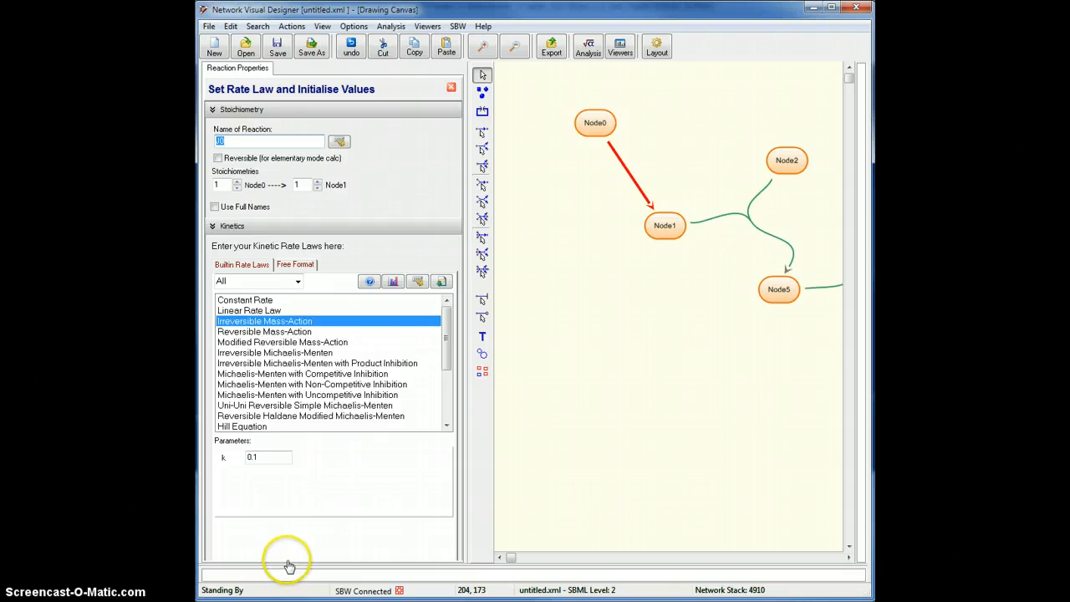
mouse_move(332, 284)
type("M")
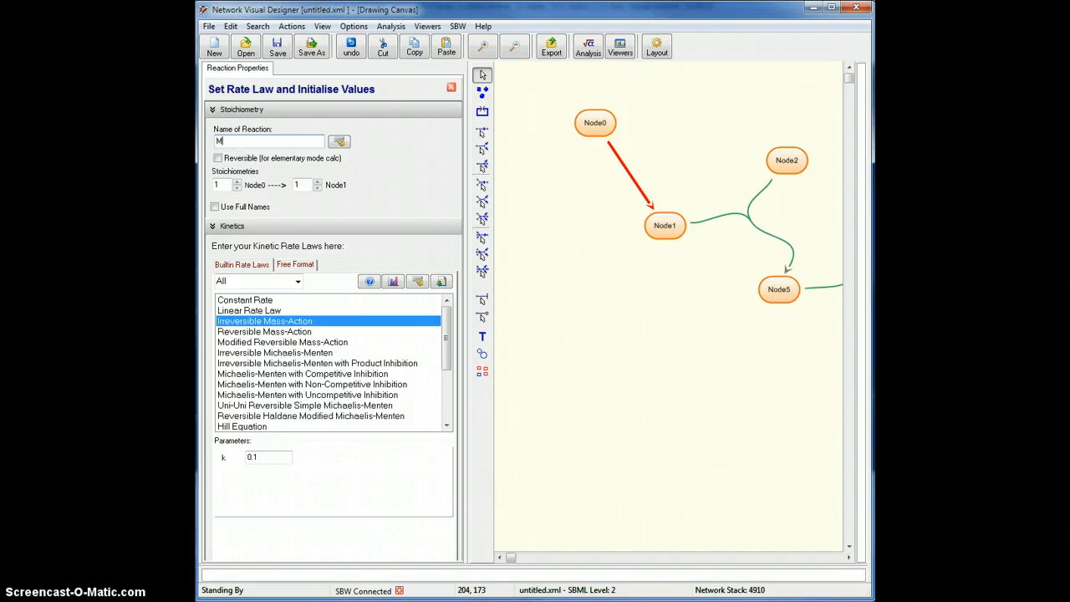
Enter 'MyReaction' as the Node0→Node1 reaction name and commit it.
type("yReaction")
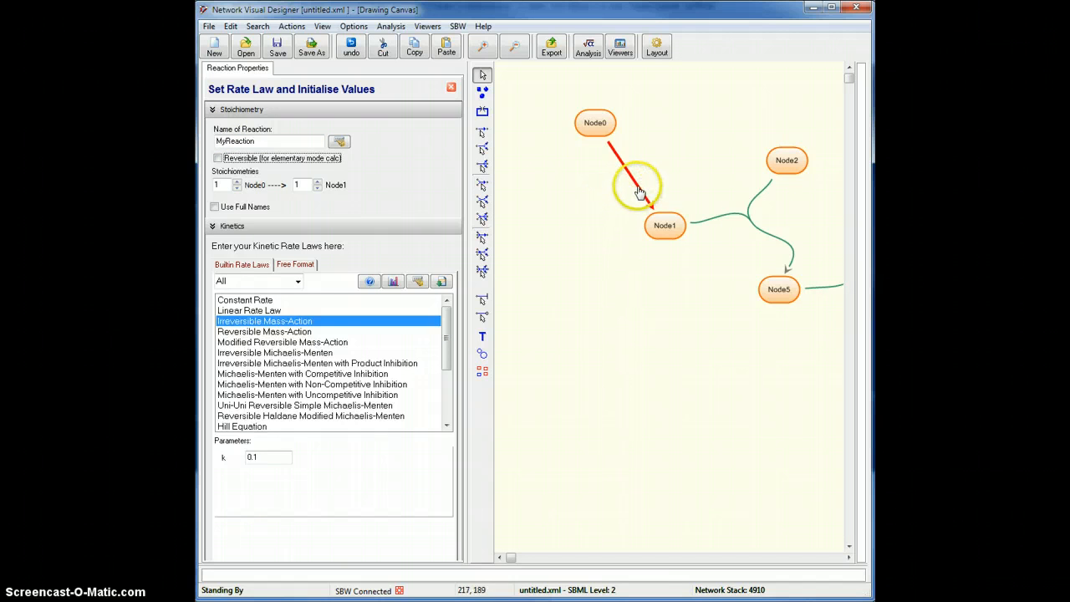
mouse_move(639, 189)
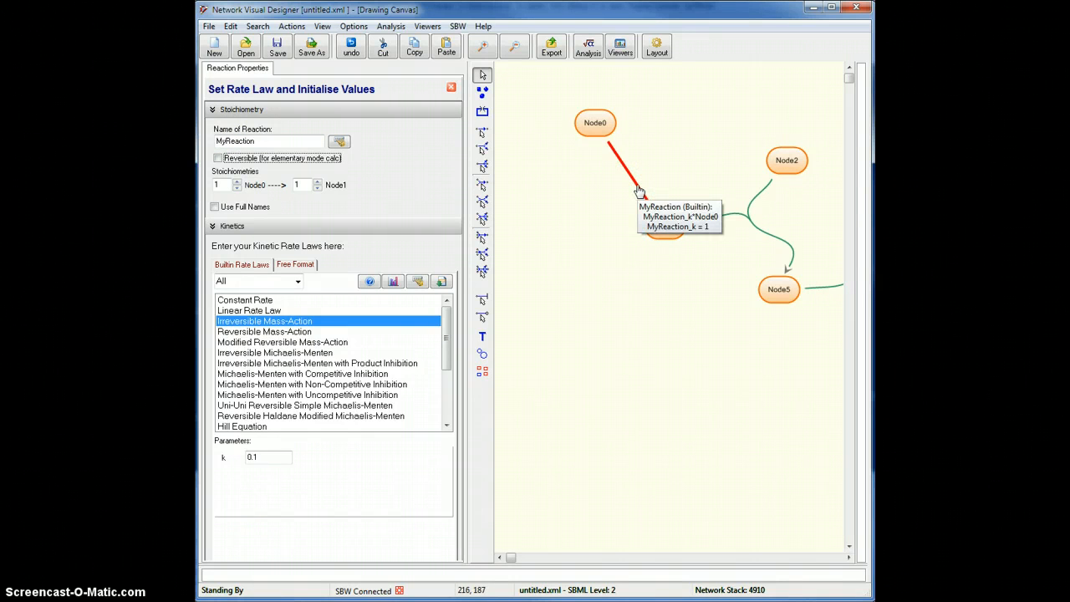
left_click(665, 224)
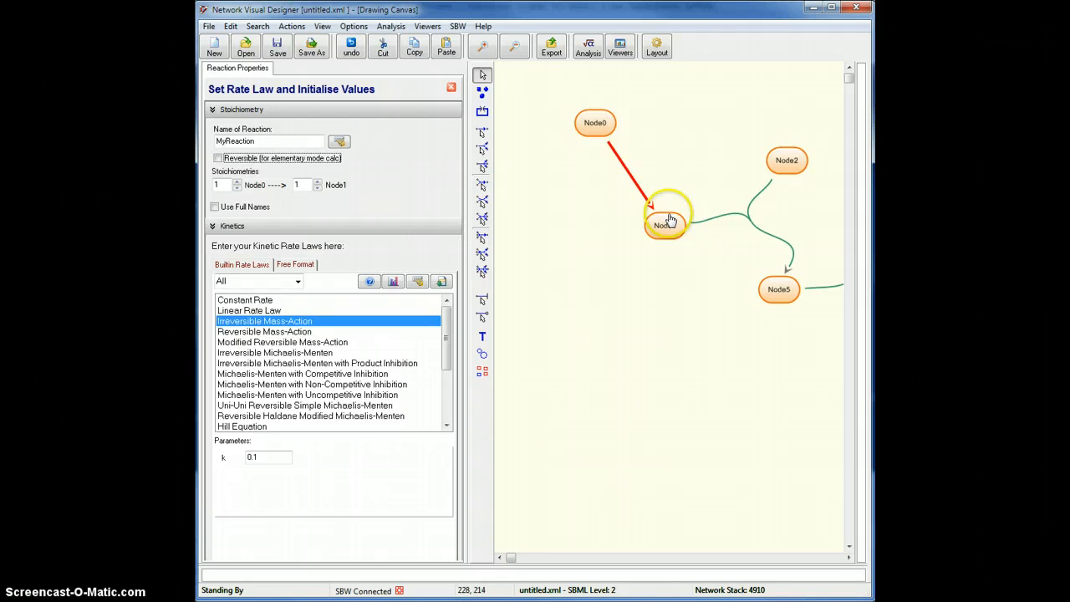
mouse_move(639, 186)
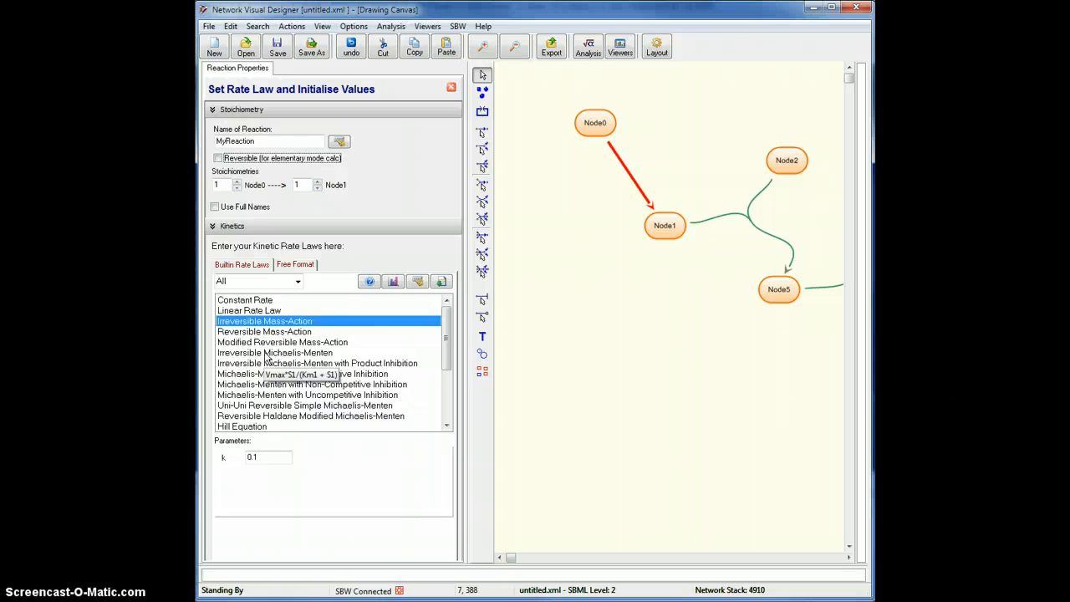
Choose Irreversible Michaelis-Menten from MyReaction's built-in rate law list.
left_click(274, 352)
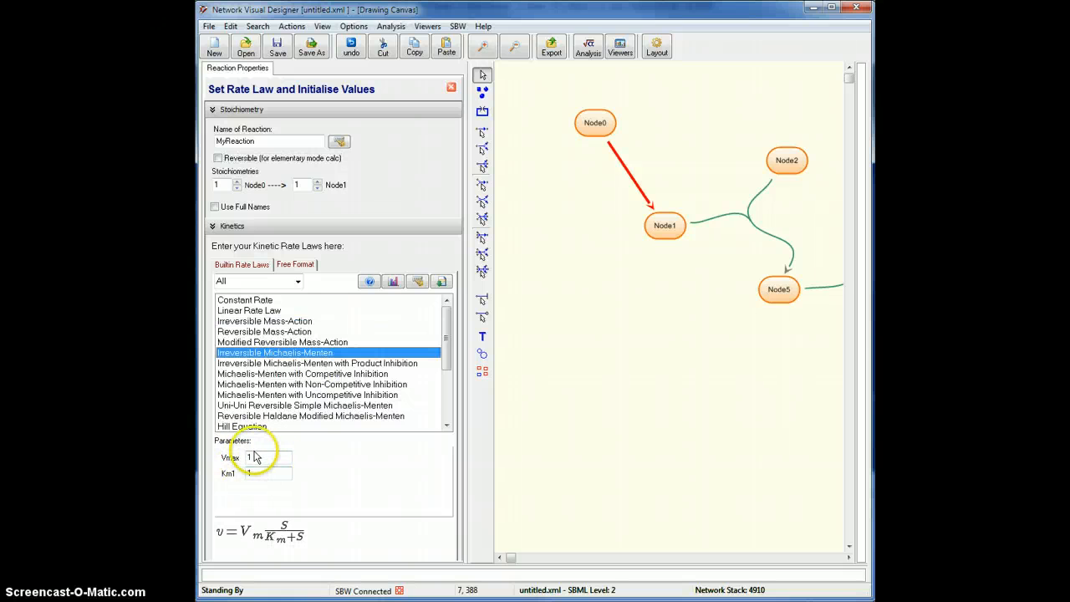
mouse_move(293, 535)
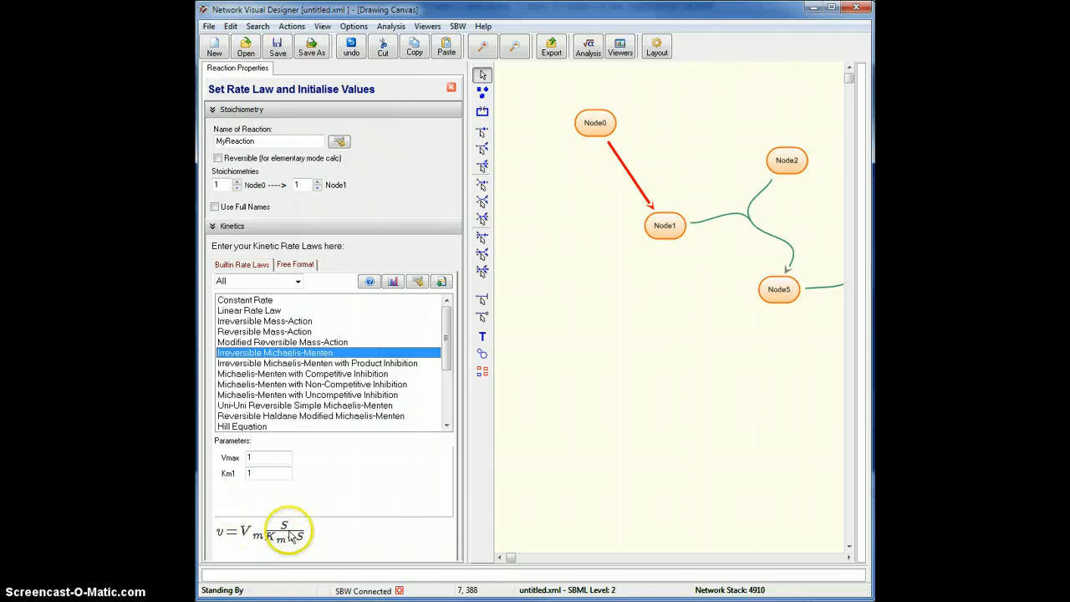
mouse_move(616, 156)
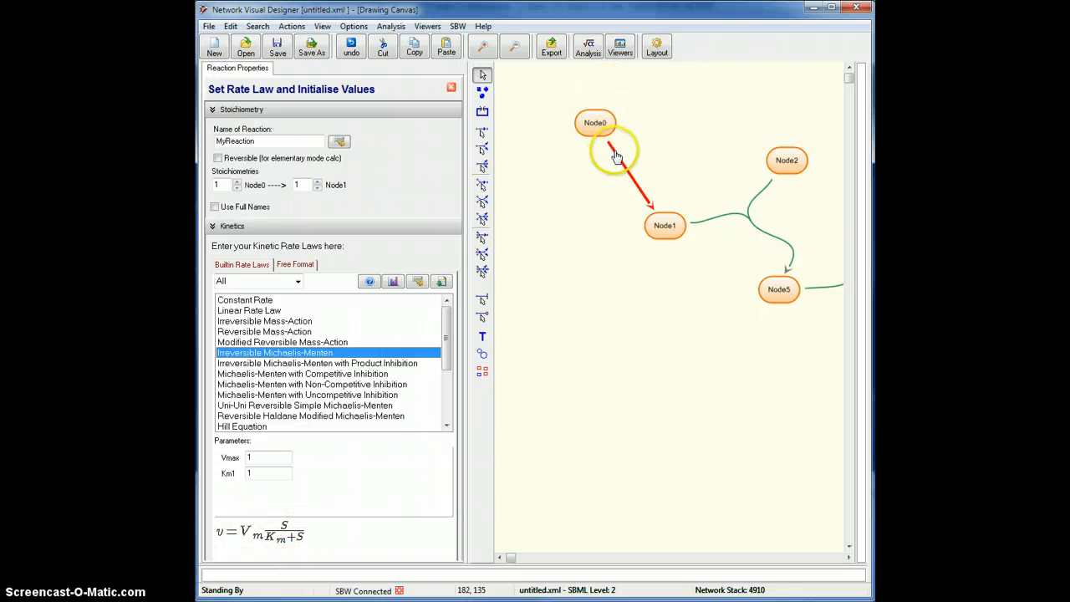
mouse_move(615, 157)
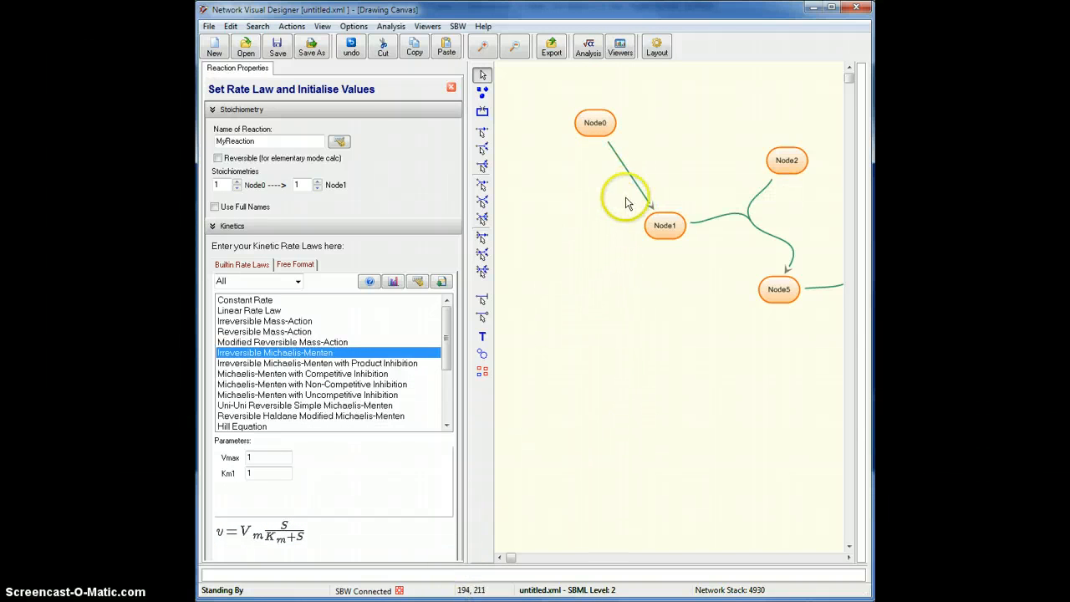
mouse_move(635, 182)
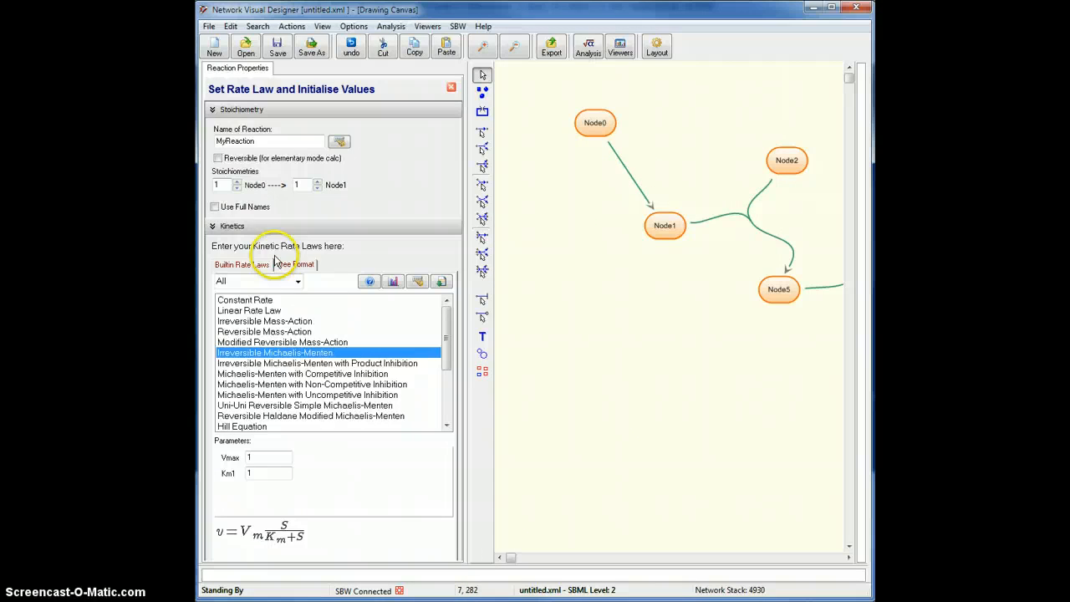
Return to the Builtin Rate Laws list, with Irreversible Michaelis-Menten still selected.
left_click(296, 264)
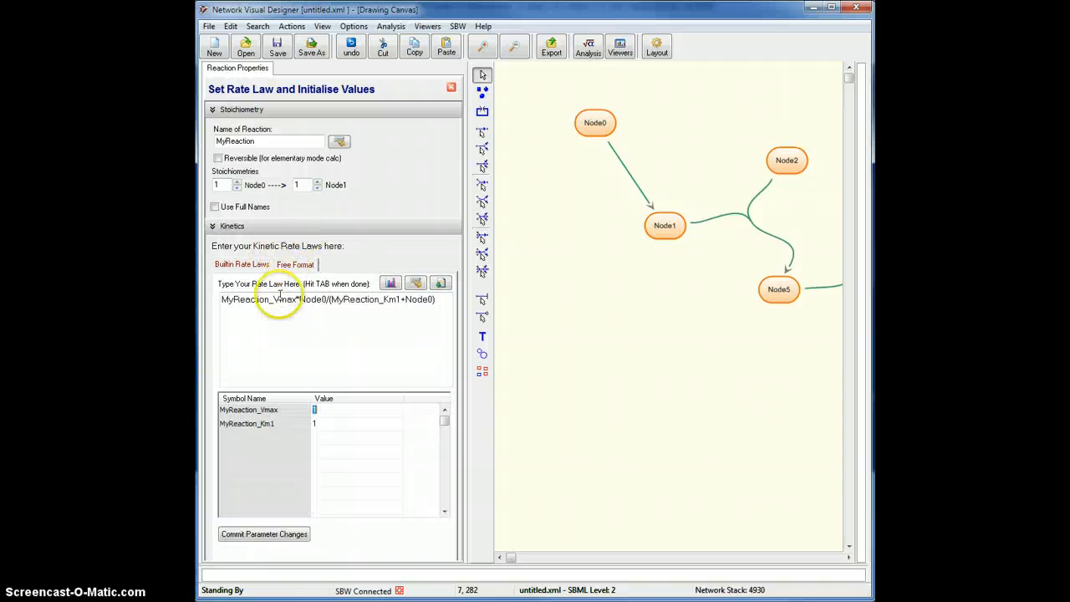
mouse_move(367, 299)
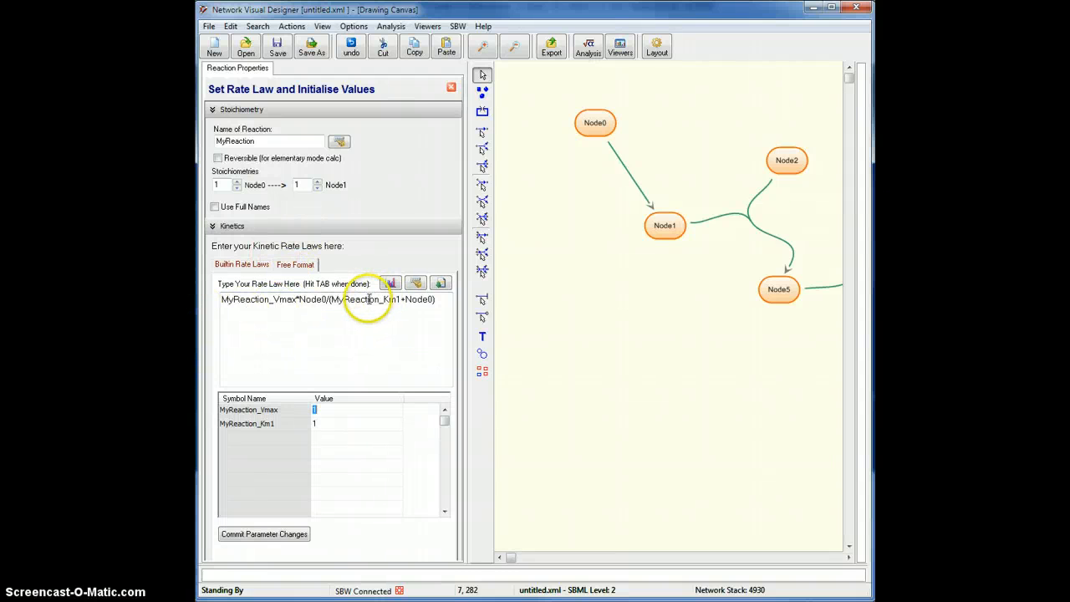
left_click(242, 264)
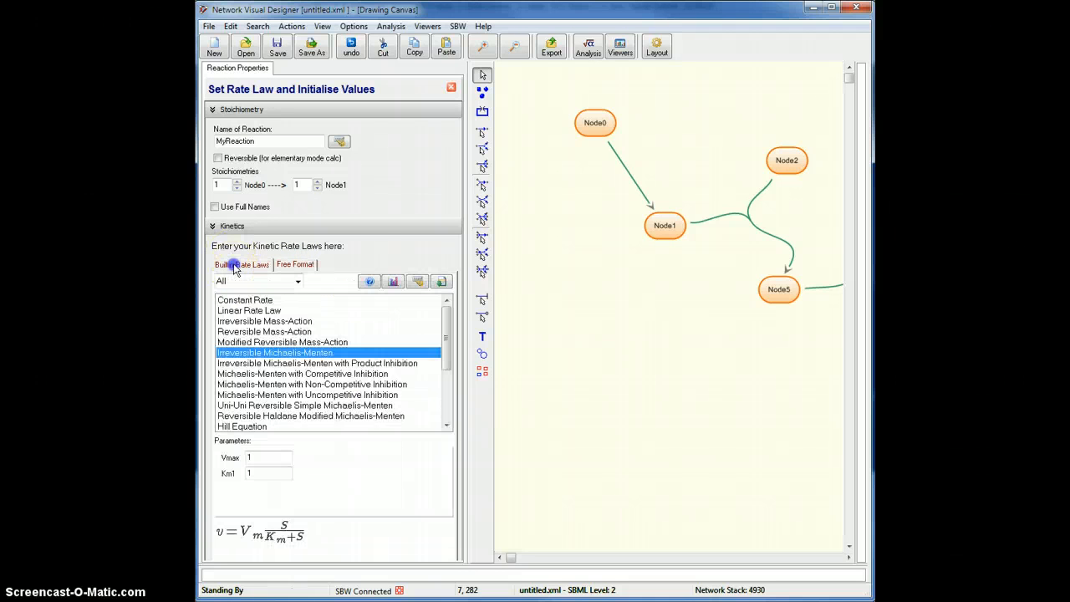
mouse_move(232, 228)
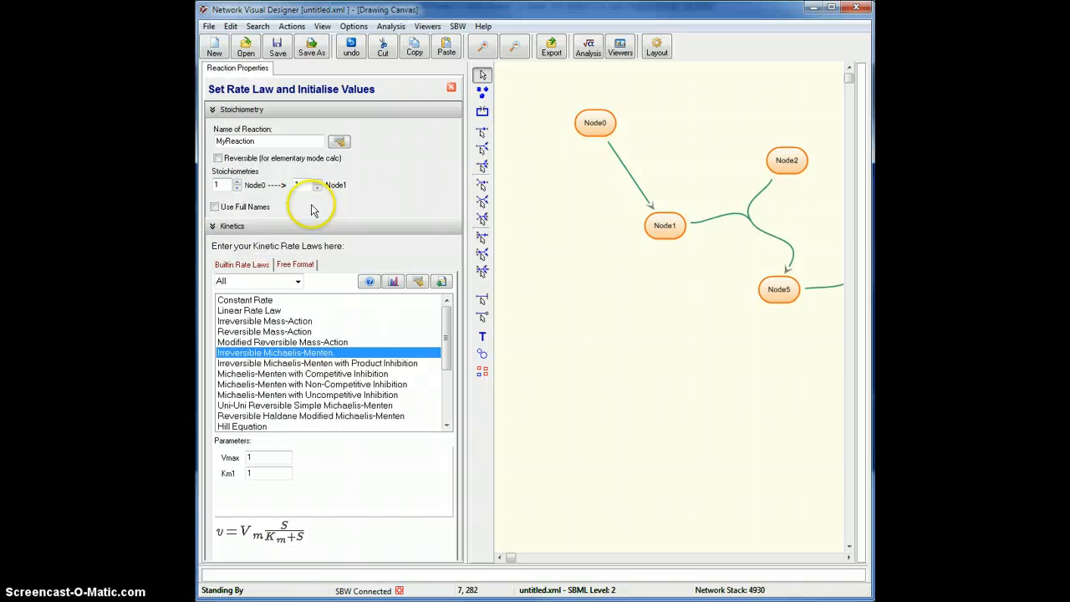
mouse_move(266, 199)
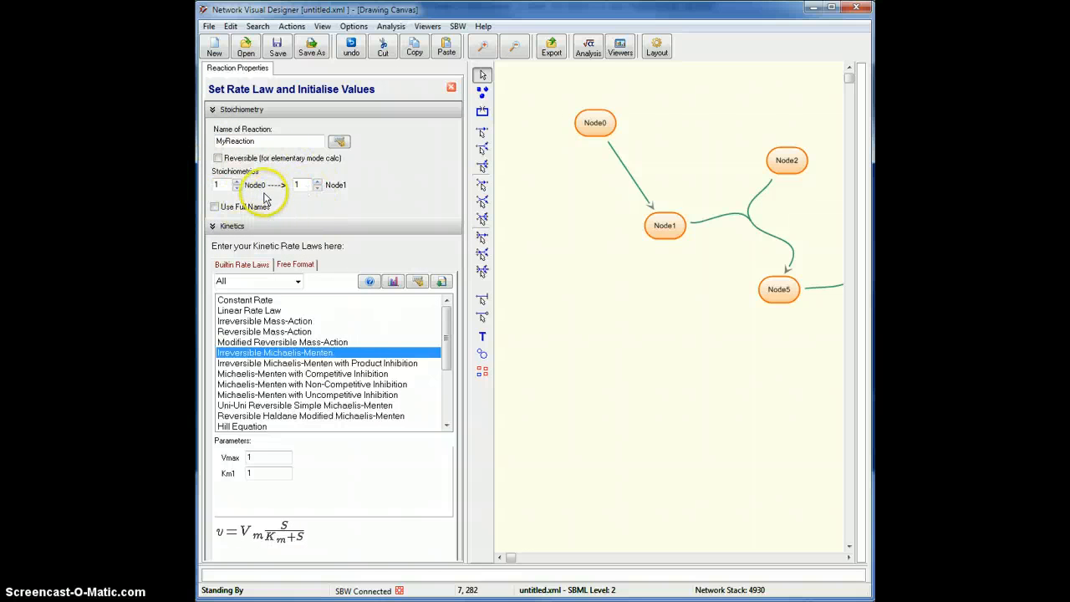
mouse_move(262, 196)
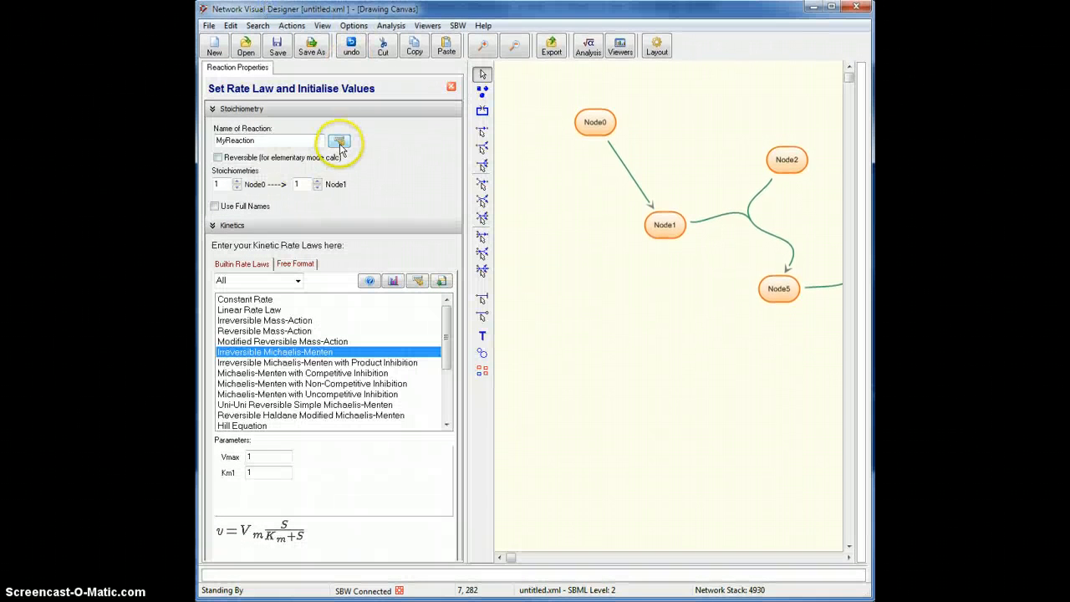
Collapse Stoichiometry and Kinetics, then colour the arc dark blue with a light blue arrowhead.
left_click(213, 109)
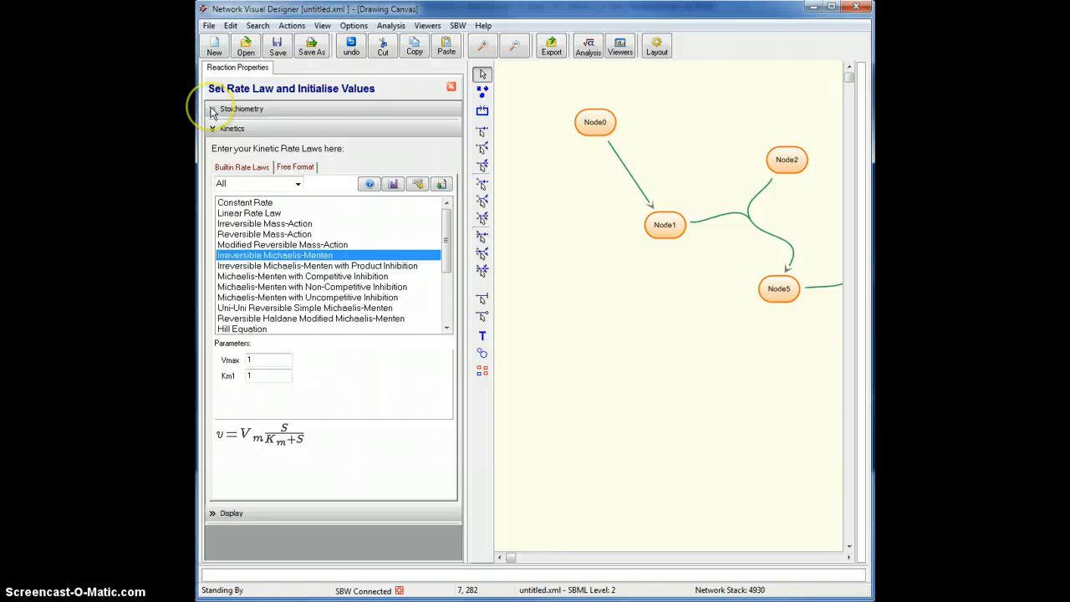
left_click(232, 128)
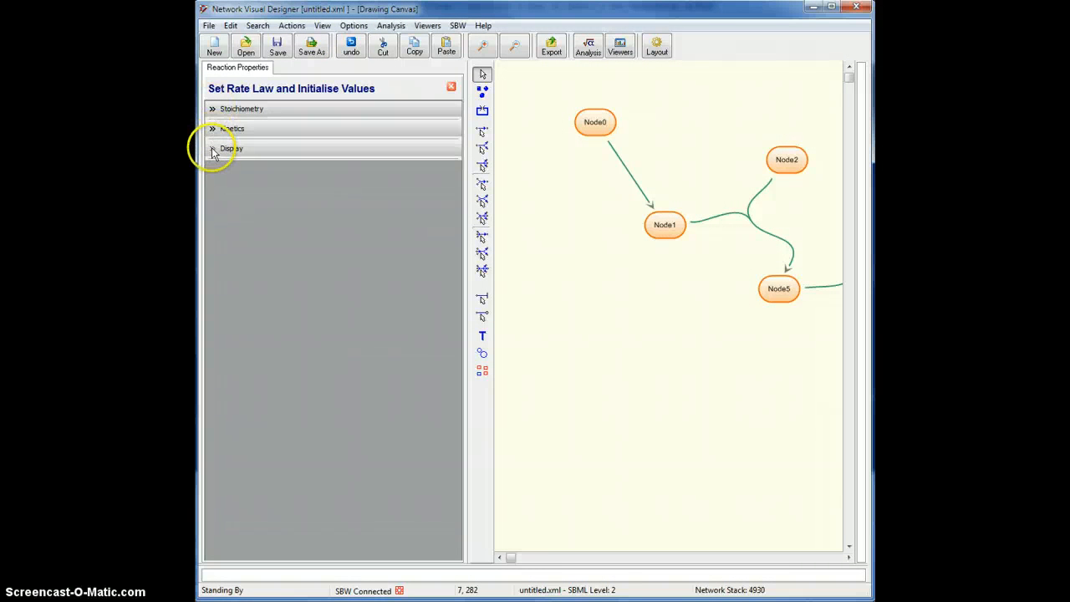
left_click(231, 148)
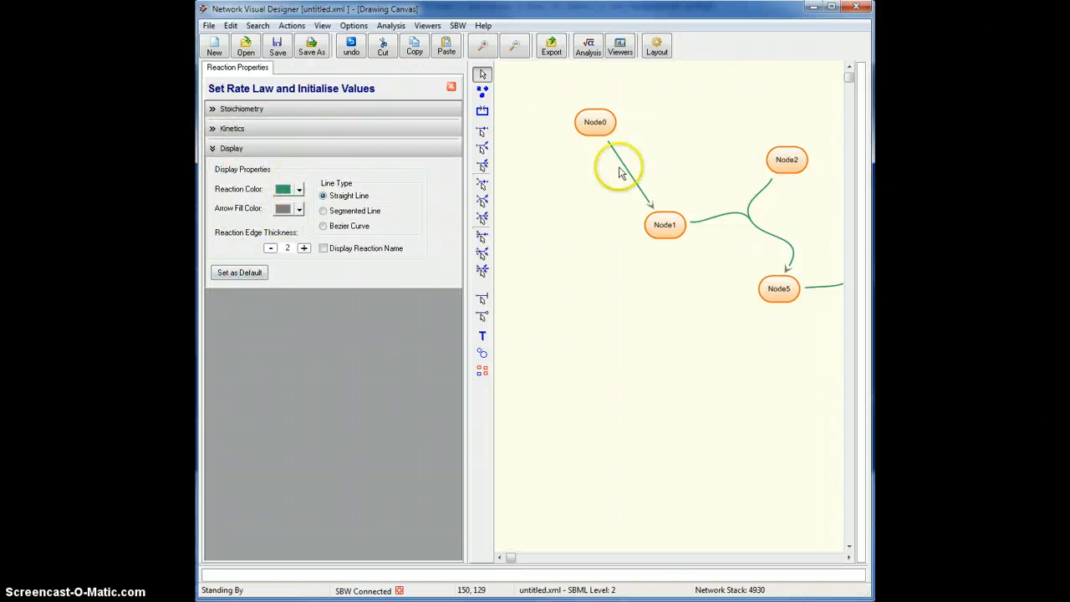
mouse_move(400, 210)
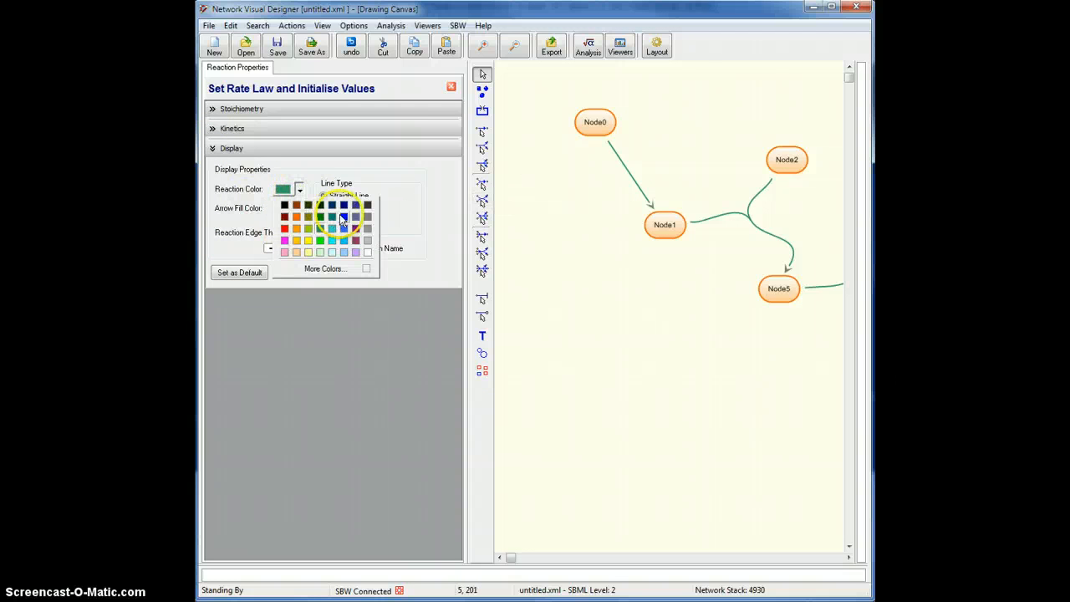
left_click(344, 217)
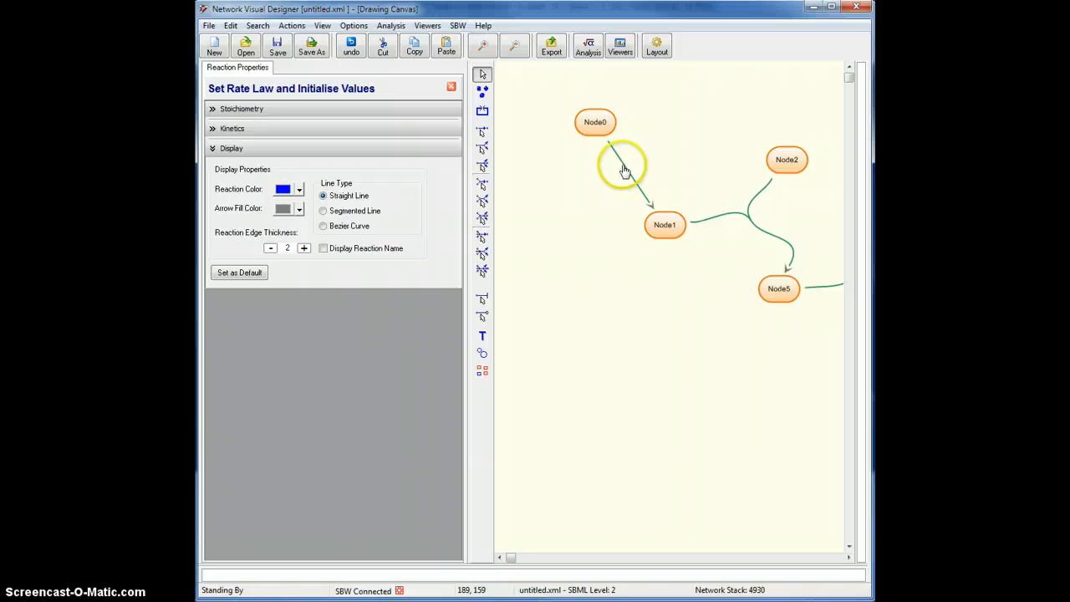
left_click(299, 190)
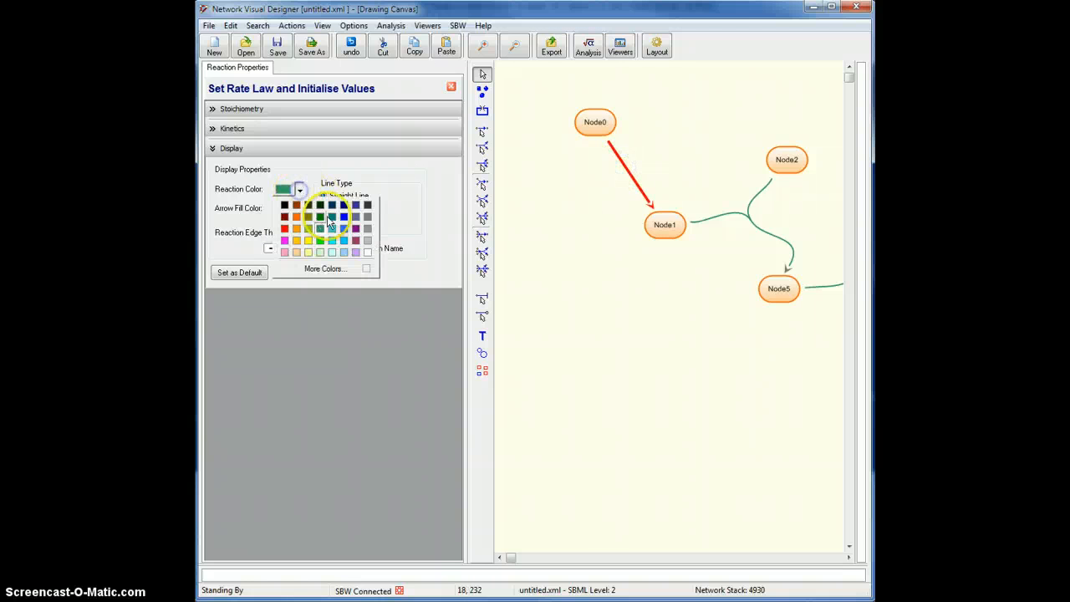
left_click(343, 226)
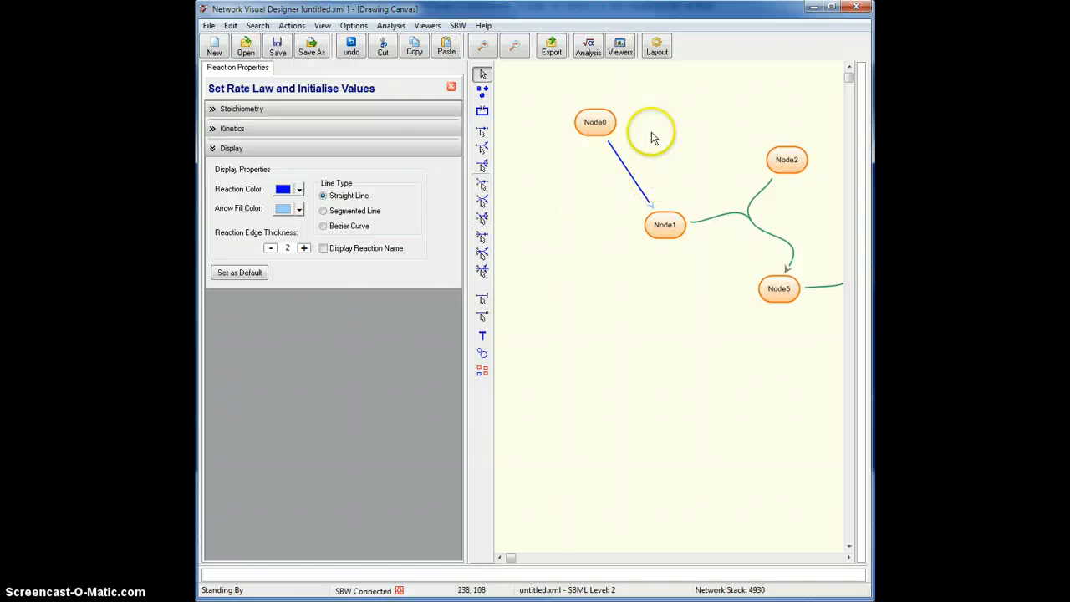
mouse_move(627, 182)
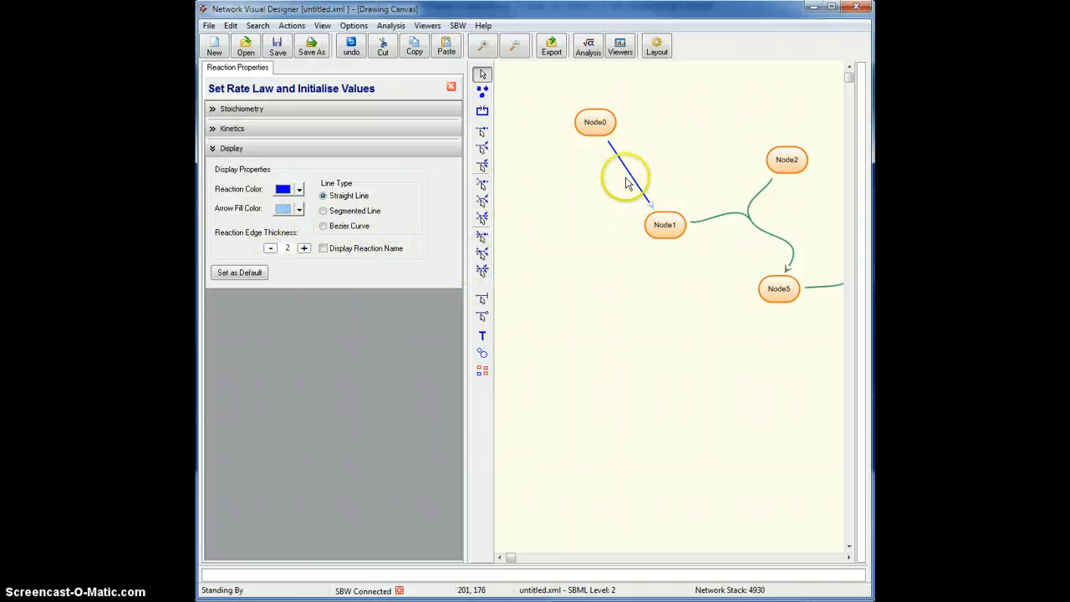
Set MyReaction's edge thickness to 3, save it as default, and close its properties.
left_click(304, 248)
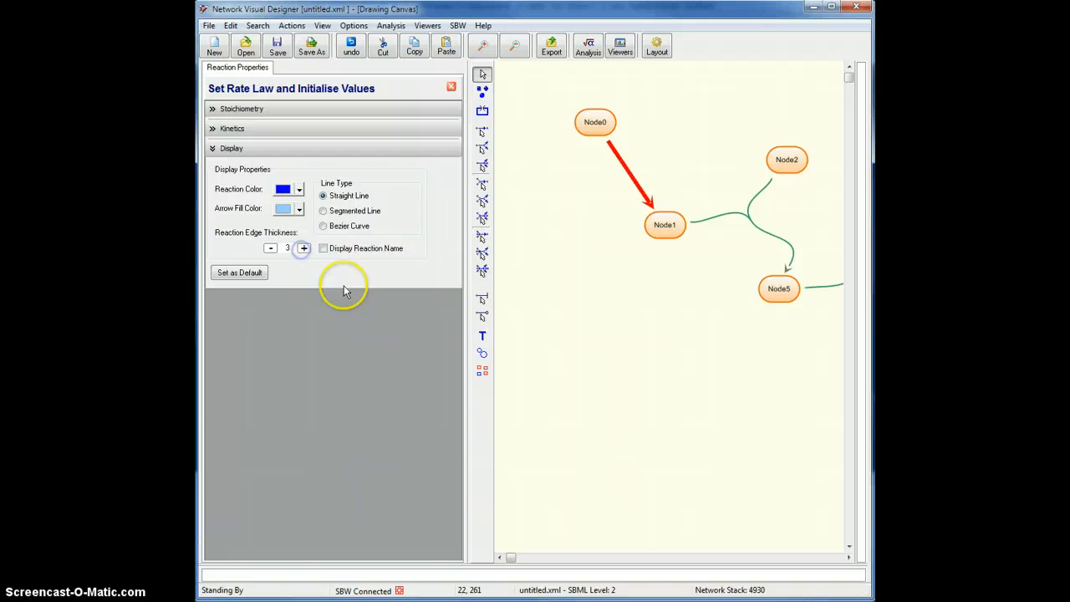
mouse_move(320, 258)
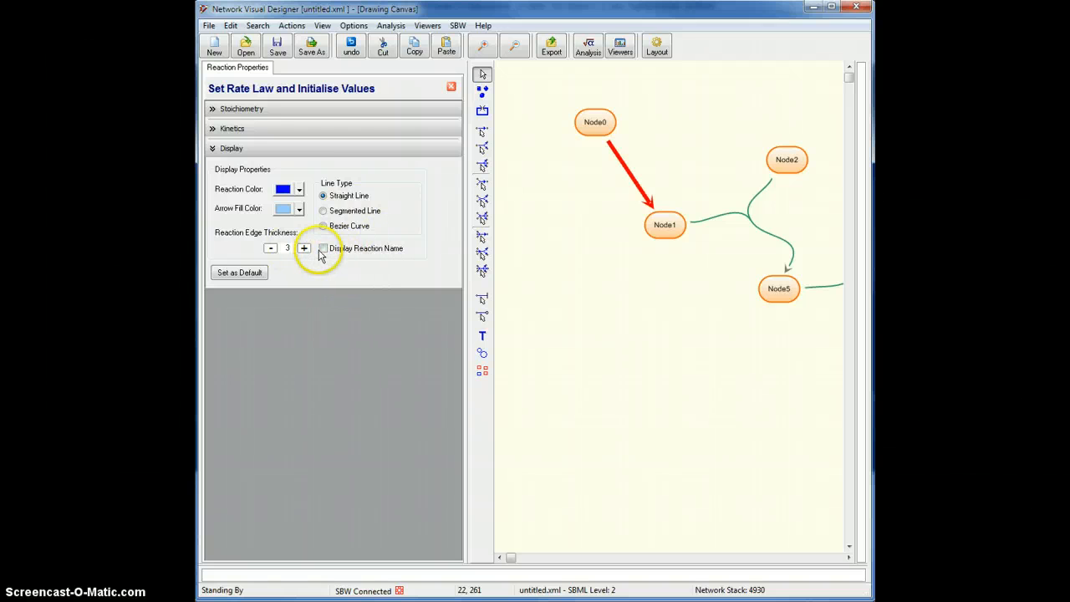
left_click(323, 248)
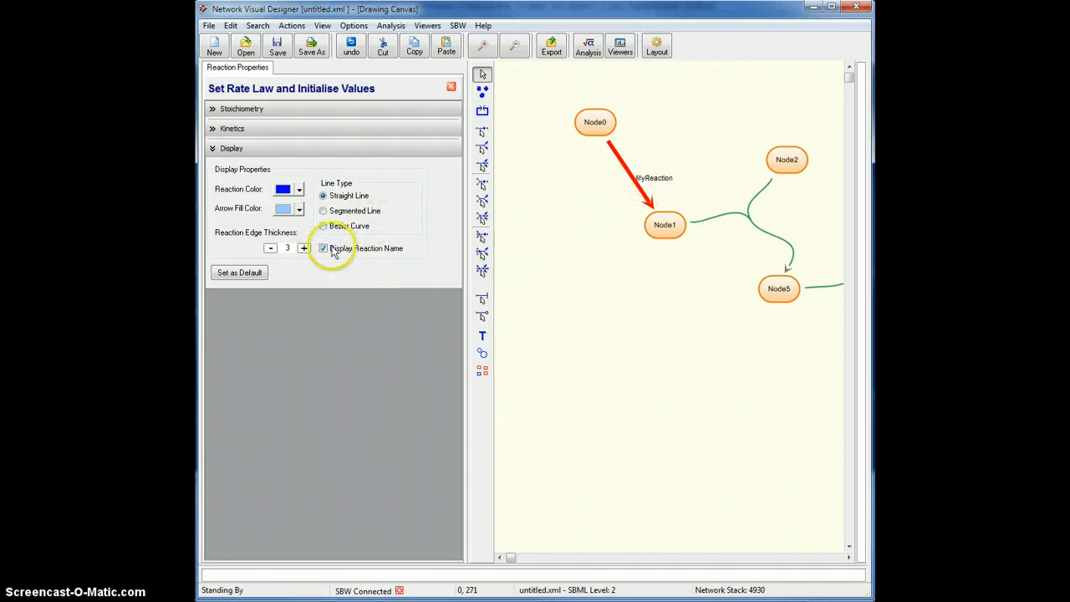
left_click(323, 247)
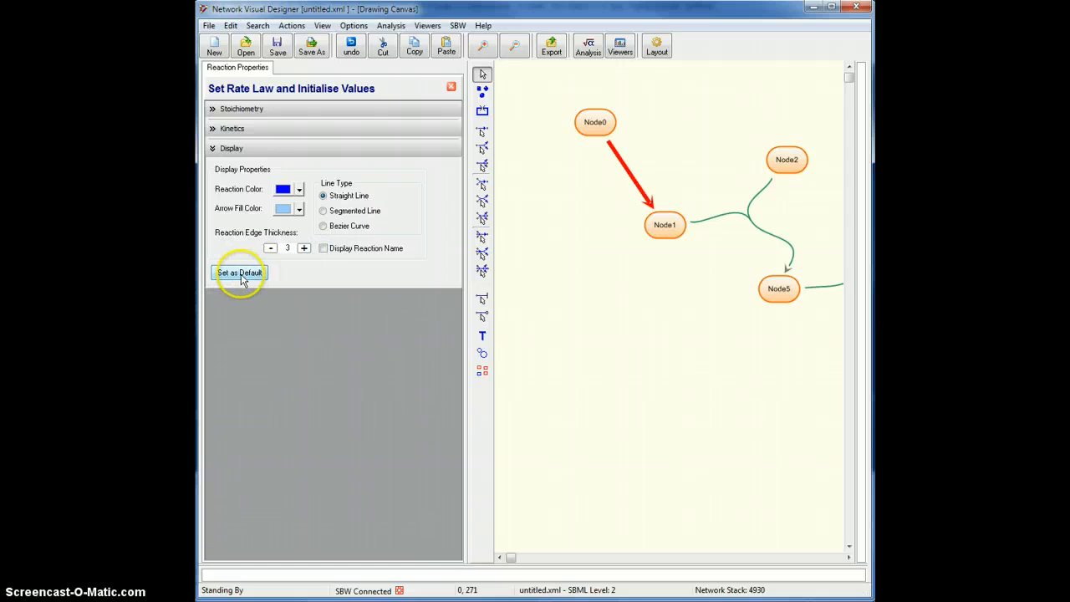
left_click(239, 272)
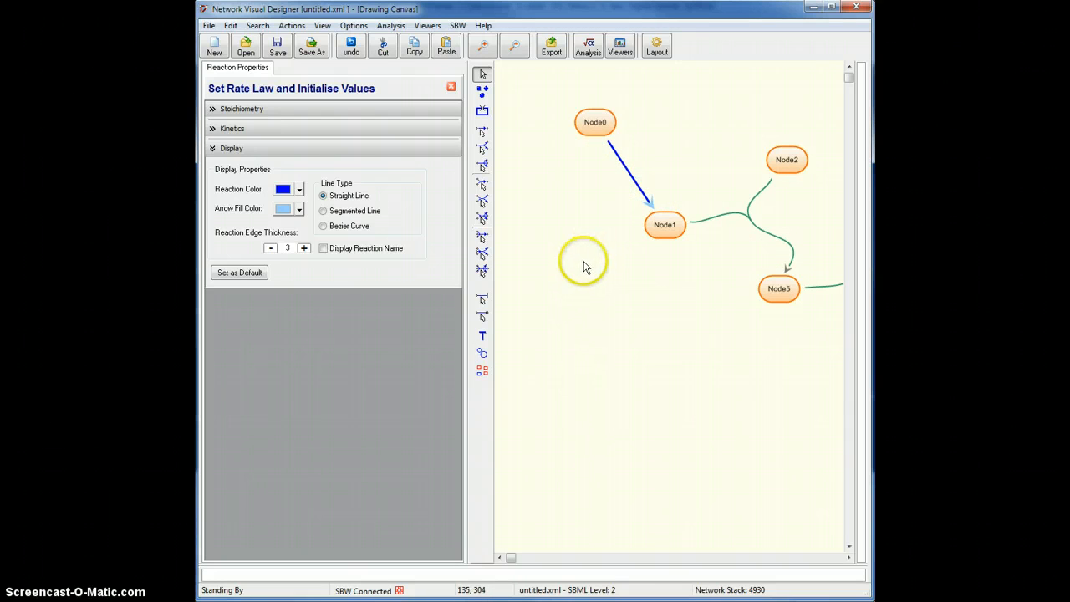
mouse_move(465, 116)
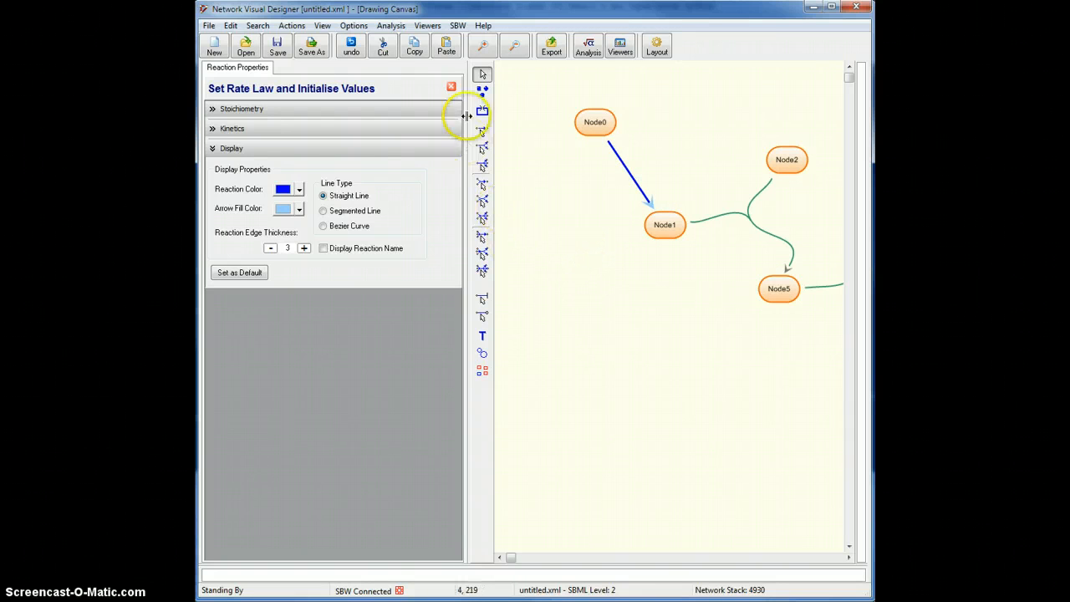
left_click(450, 86)
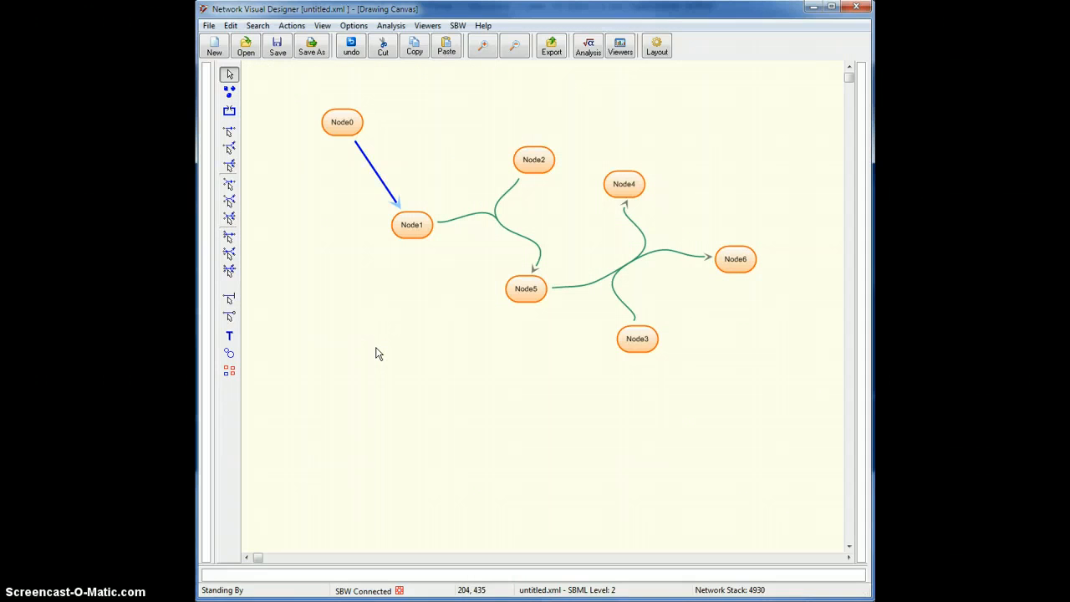